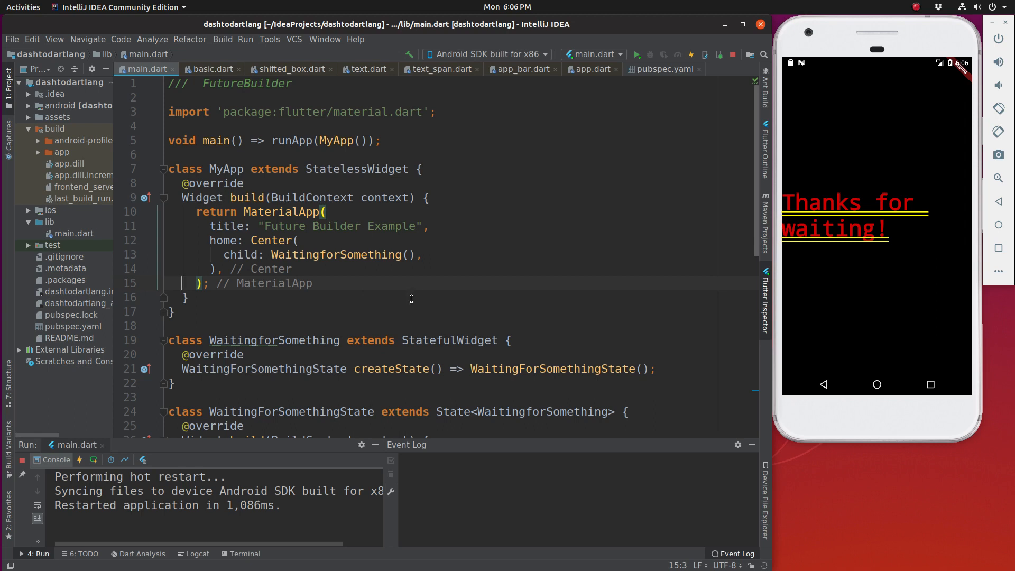
mouse_move(382, 226)
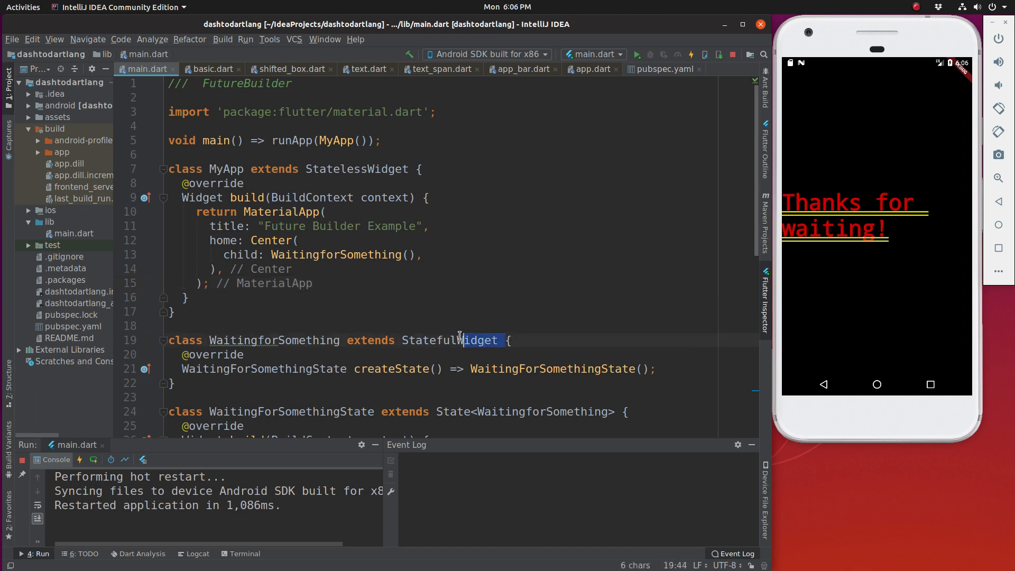
Step: Highlight the StatefulWidget class name while explaining it, then scroll down to the FutureBuilder
double_click(449, 340)
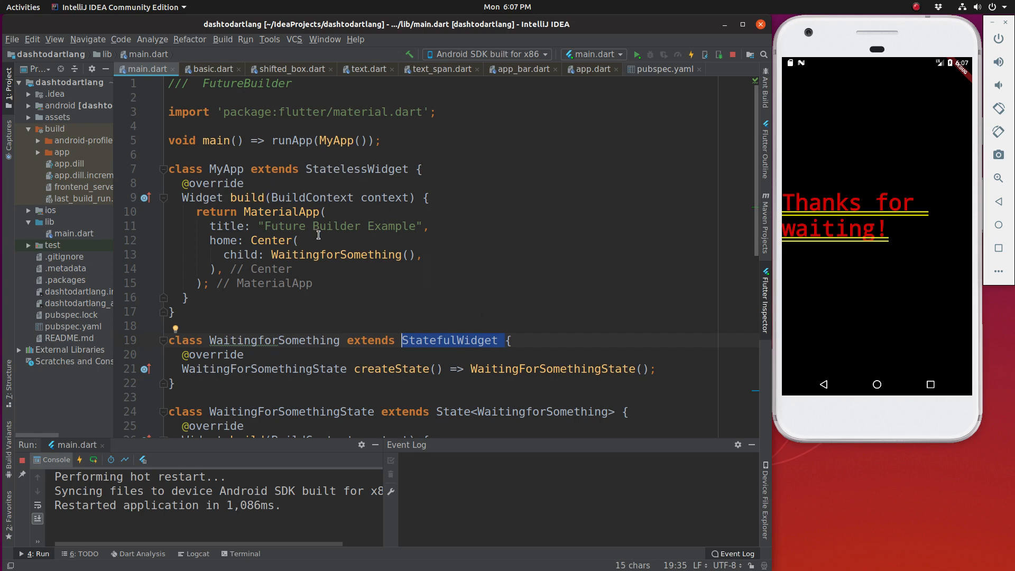
mouse_move(684, 210)
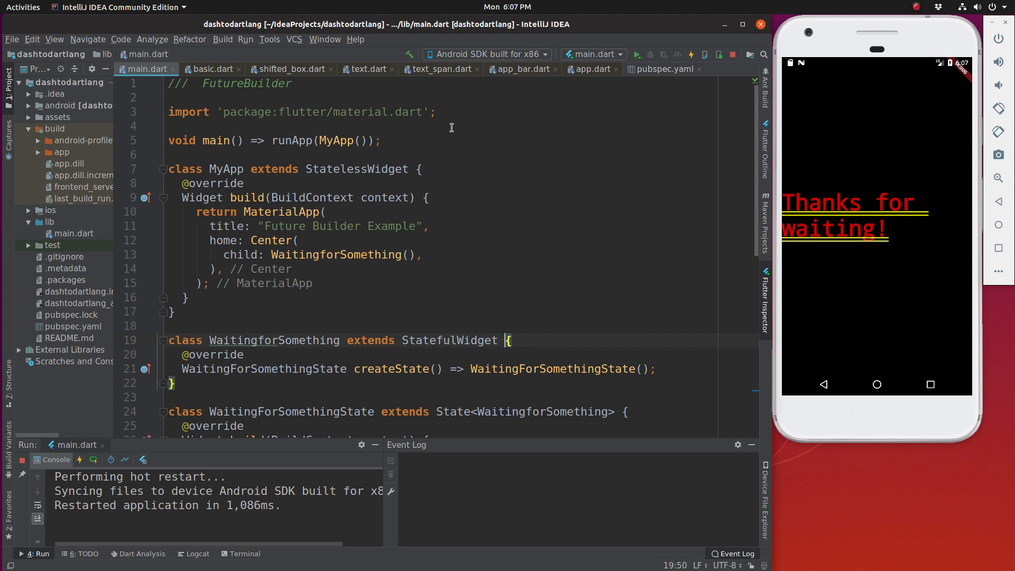
mouse_move(593, 203)
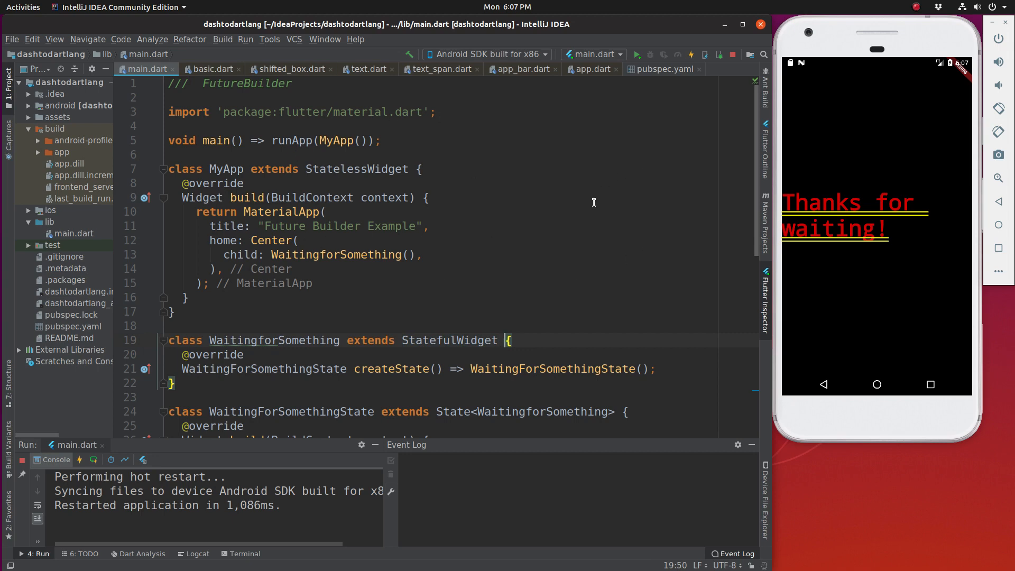
mouse_move(637, 193)
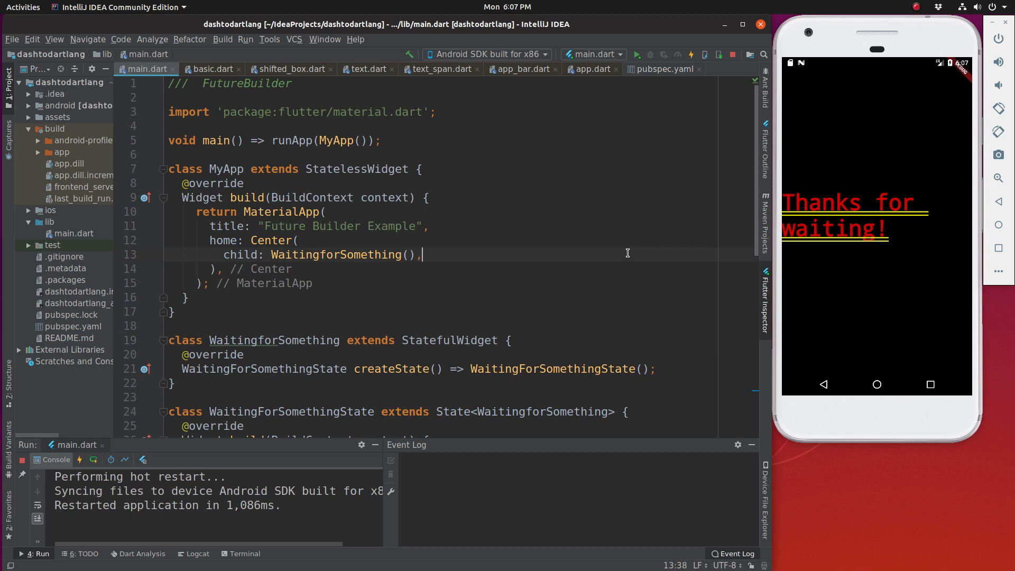
mouse_move(433, 340)
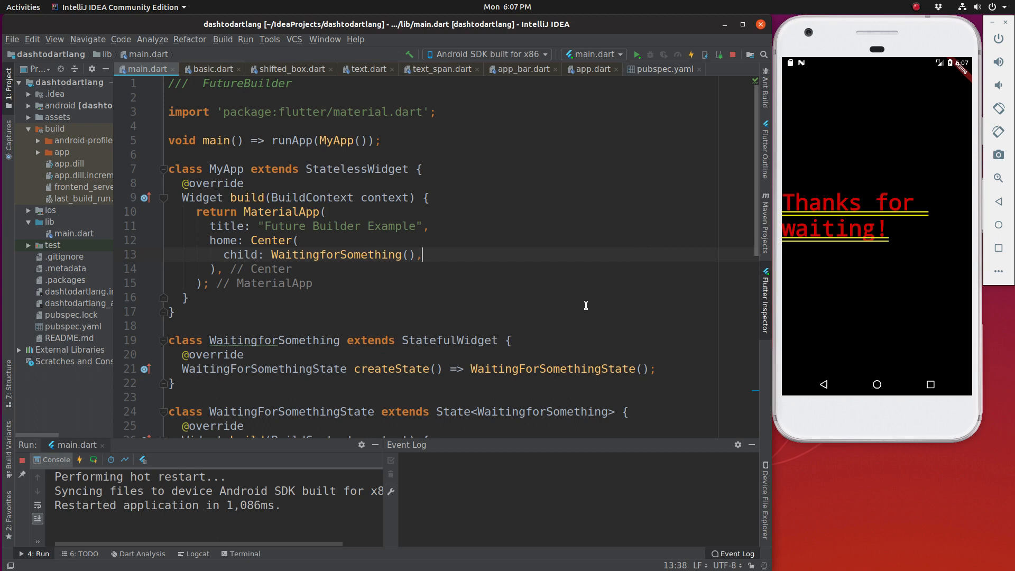
mouse_move(579, 214)
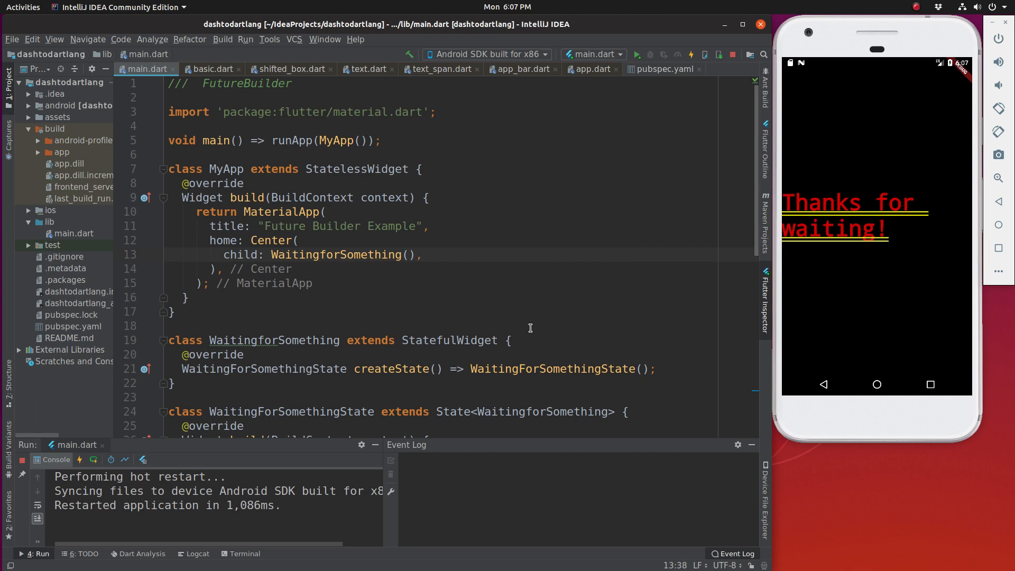
double_click(448, 340)
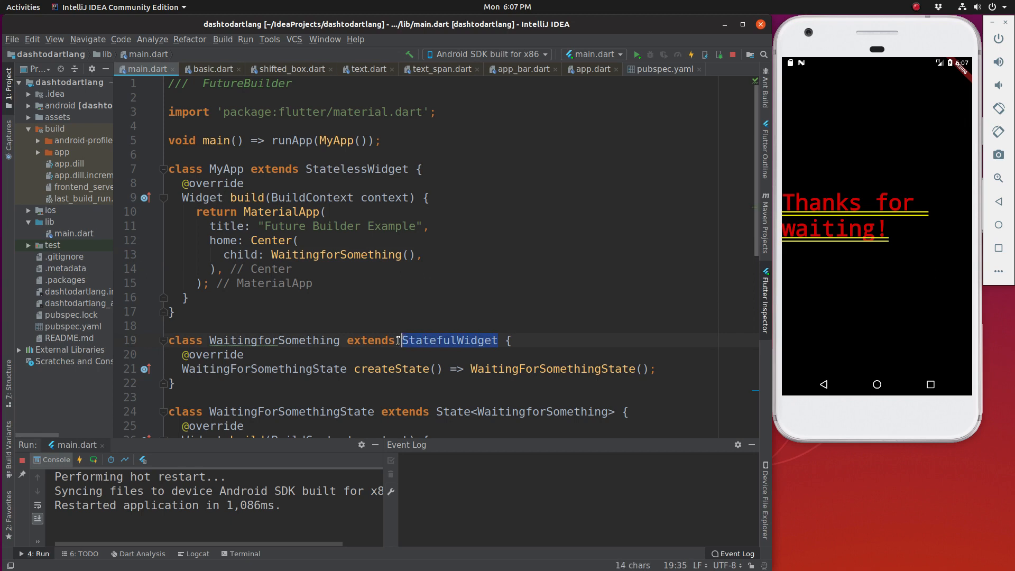
mouse_move(482, 307)
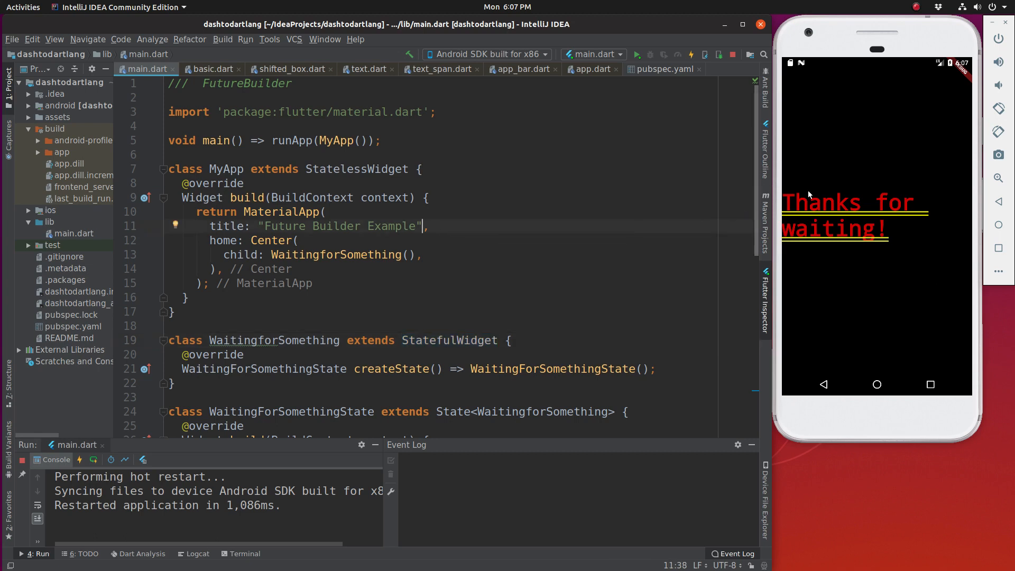
mouse_move(839, 170)
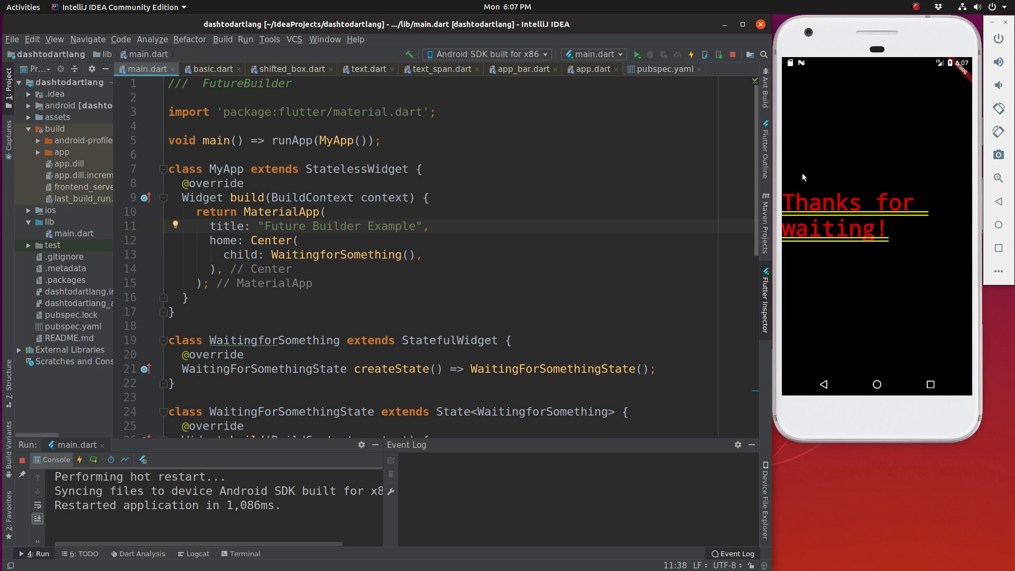
mouse_move(856, 213)
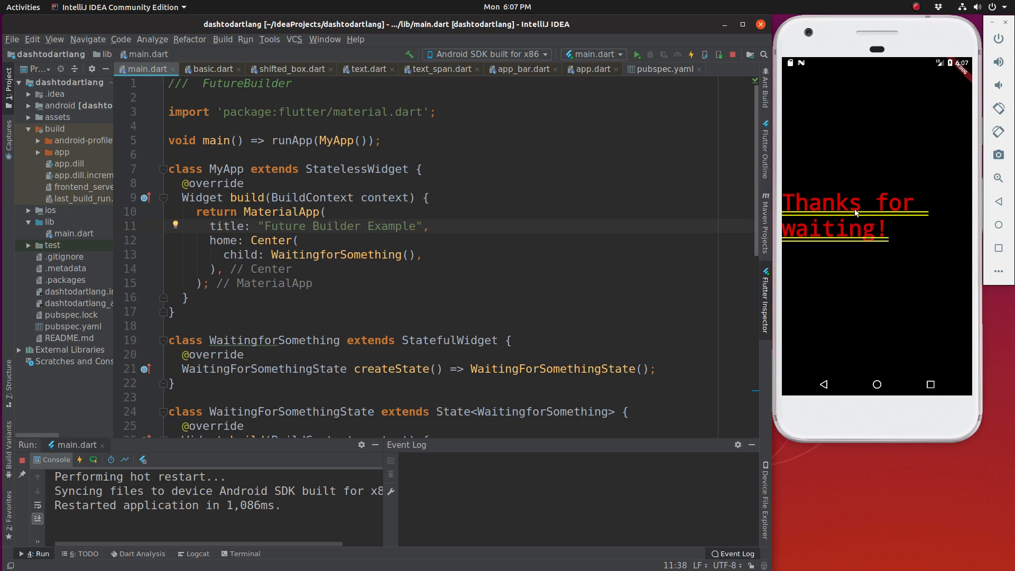
mouse_move(842, 174)
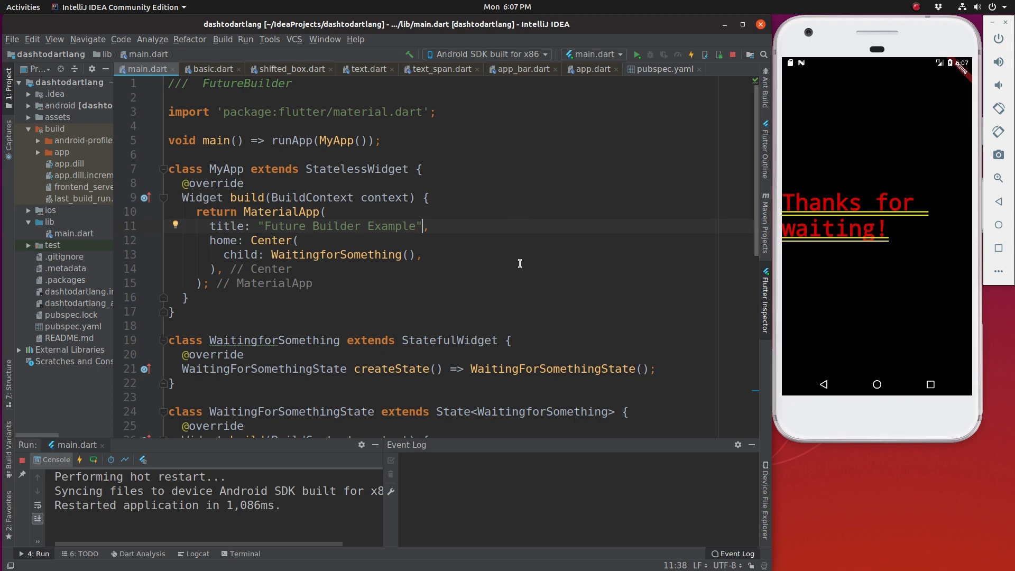
mouse_move(495, 185)
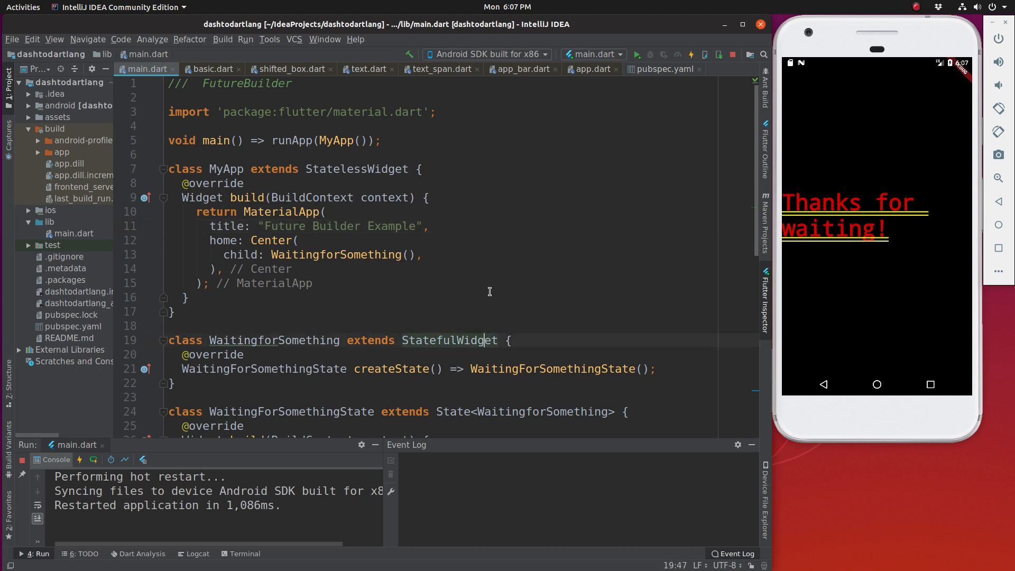
click(427, 197)
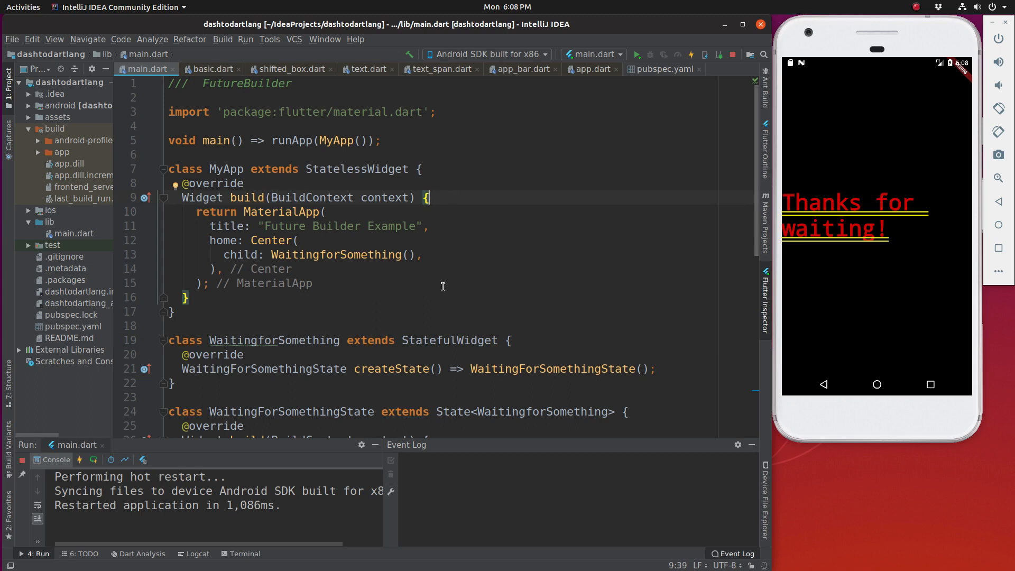
mouse_move(512, 298)
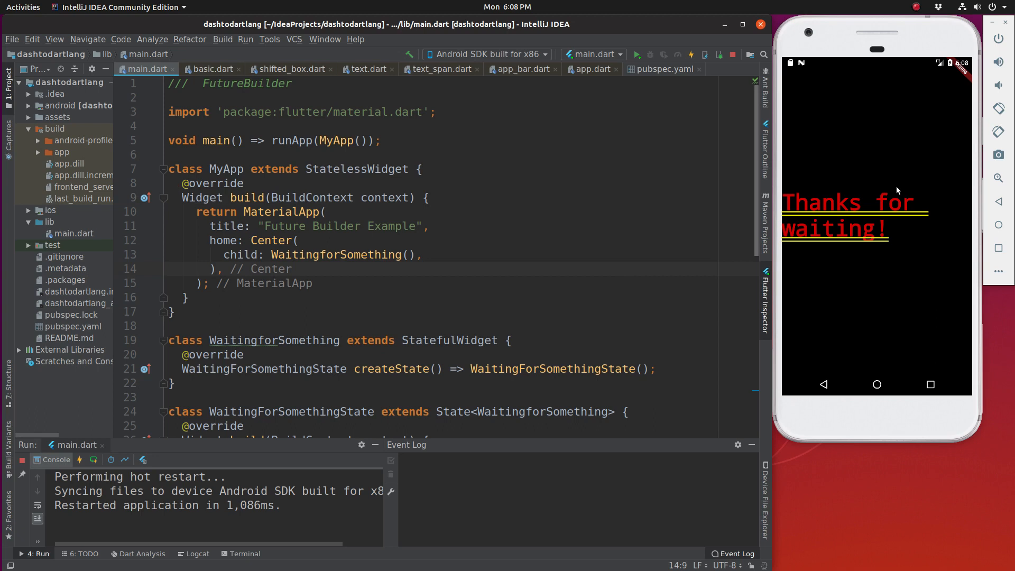
mouse_move(846, 252)
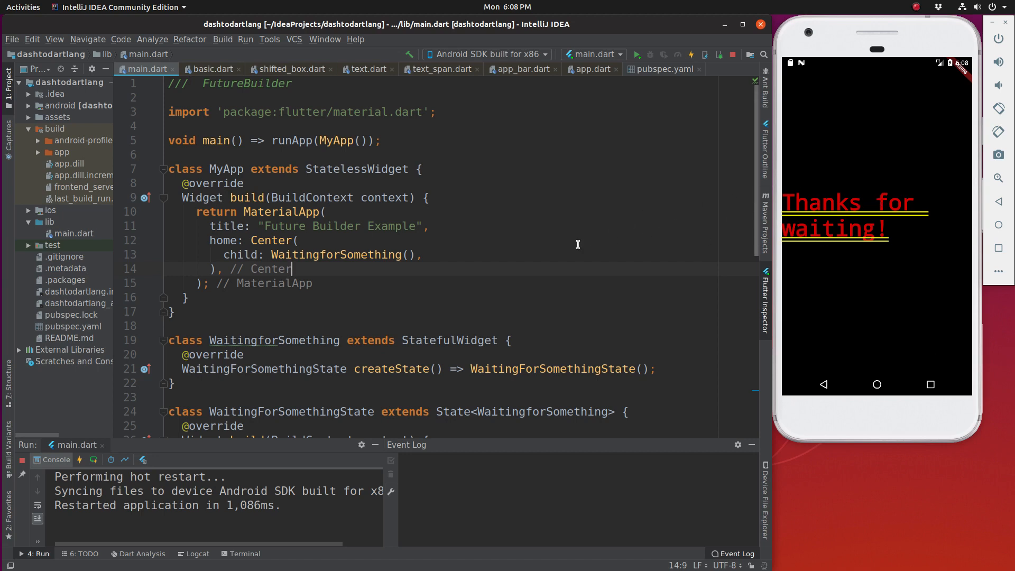
mouse_move(554, 195)
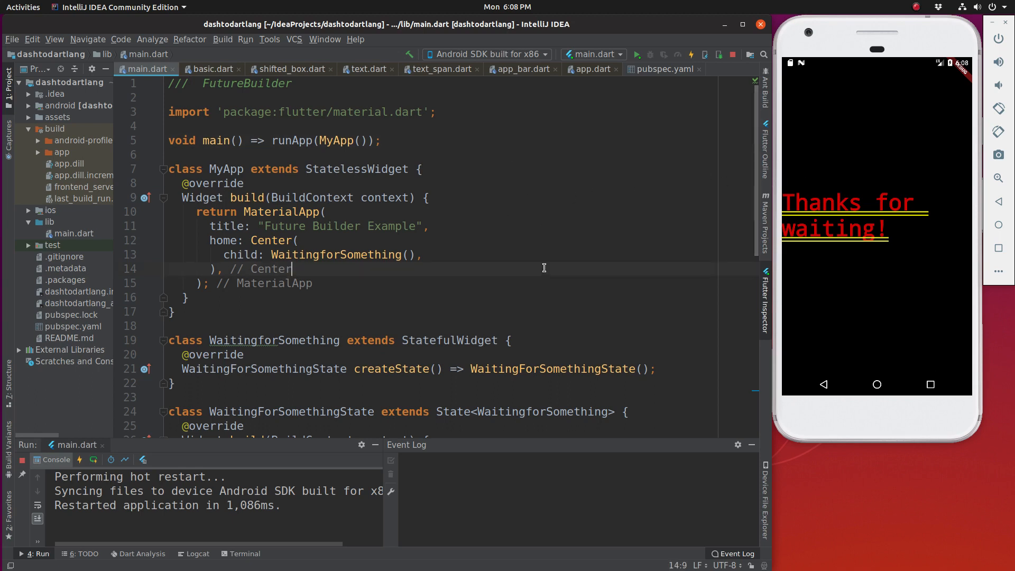
mouse_move(548, 298)
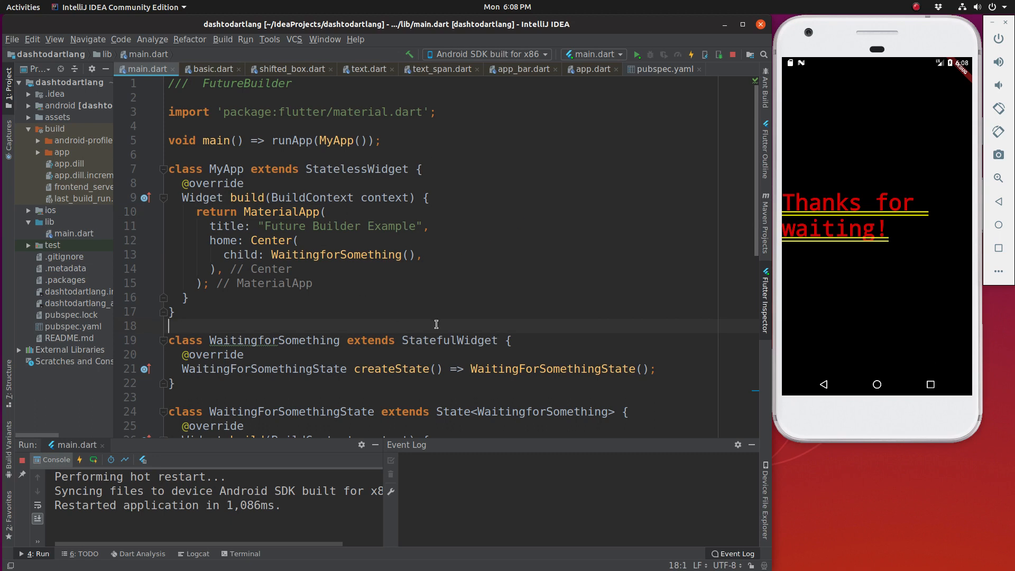
mouse_move(474, 207)
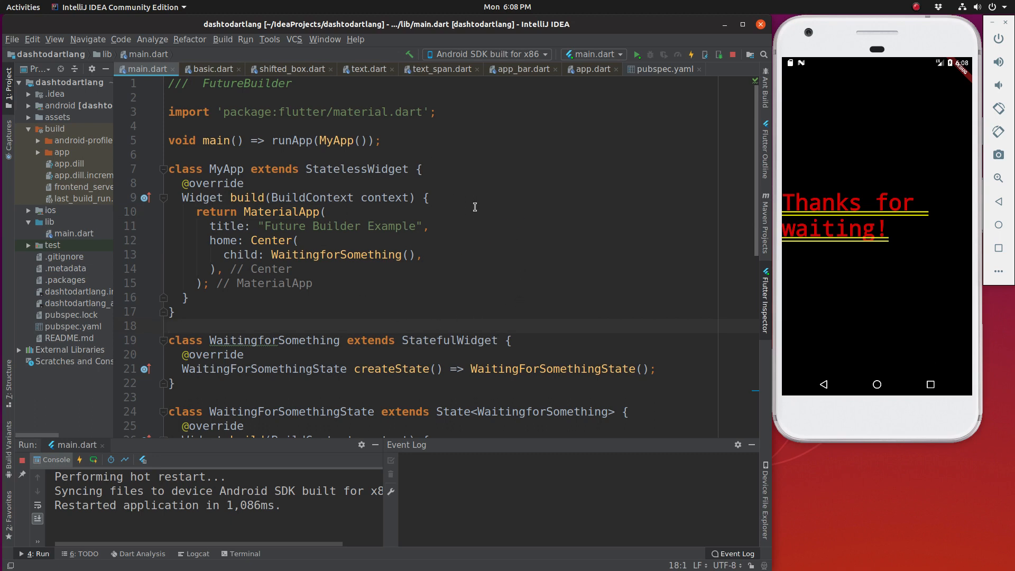
mouse_move(833, 189)
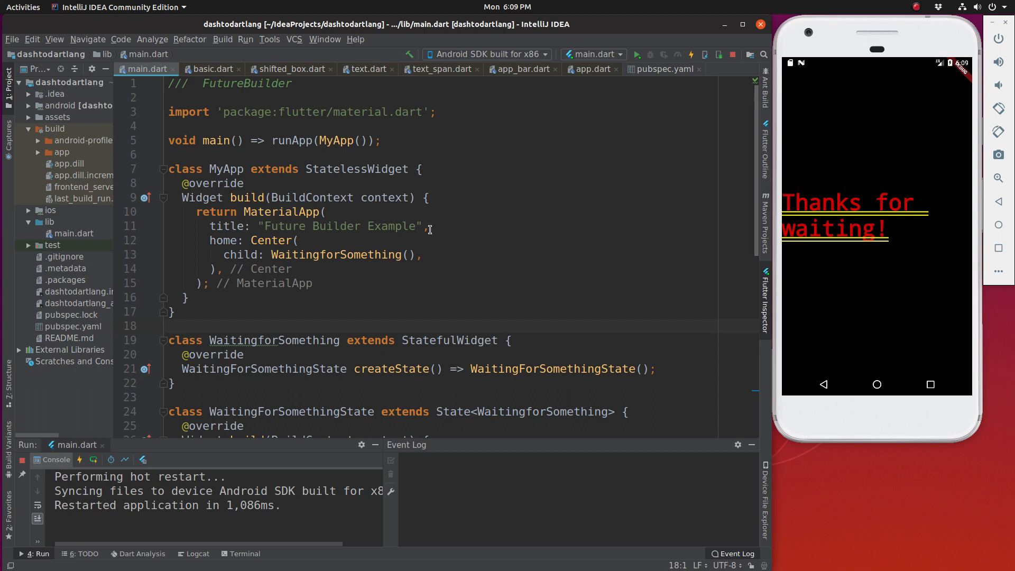
mouse_move(499, 231)
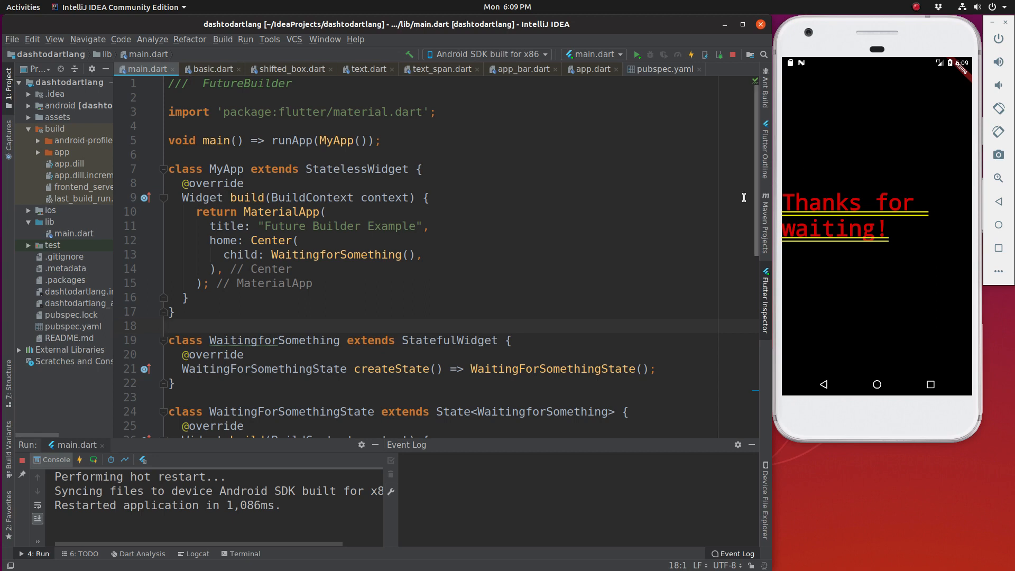
mouse_move(654, 243)
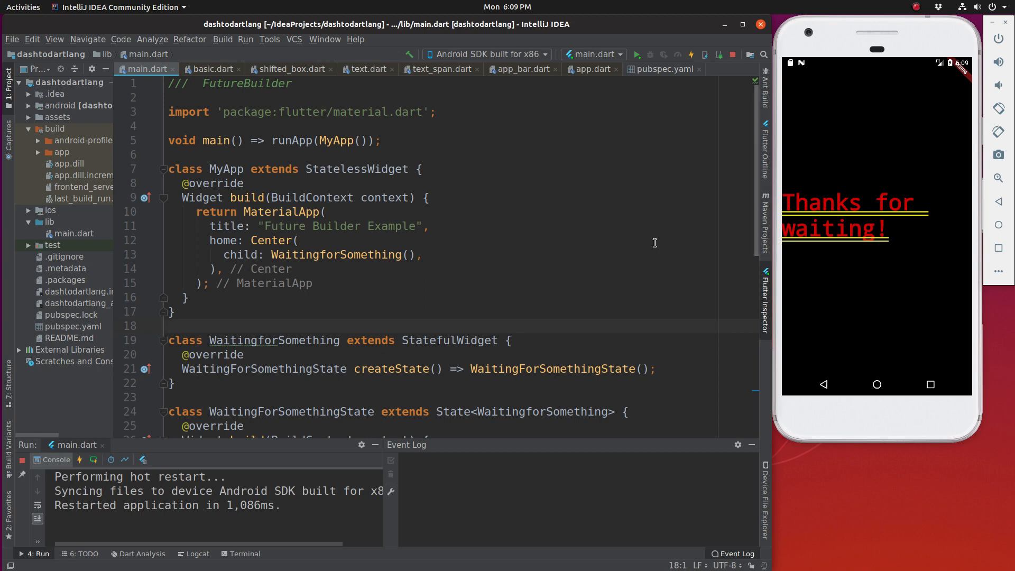
mouse_move(375, 308)
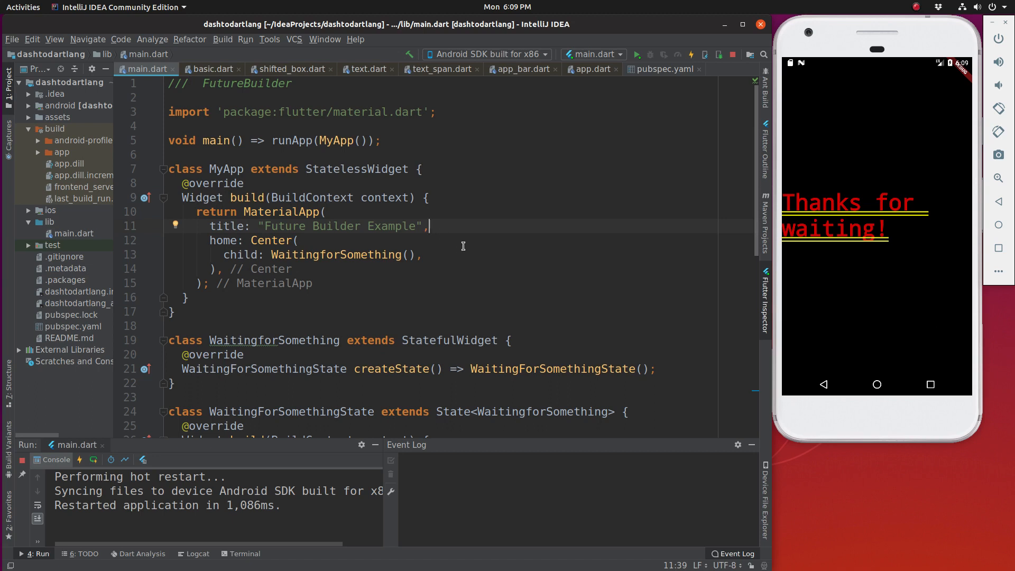
mouse_move(460, 256)
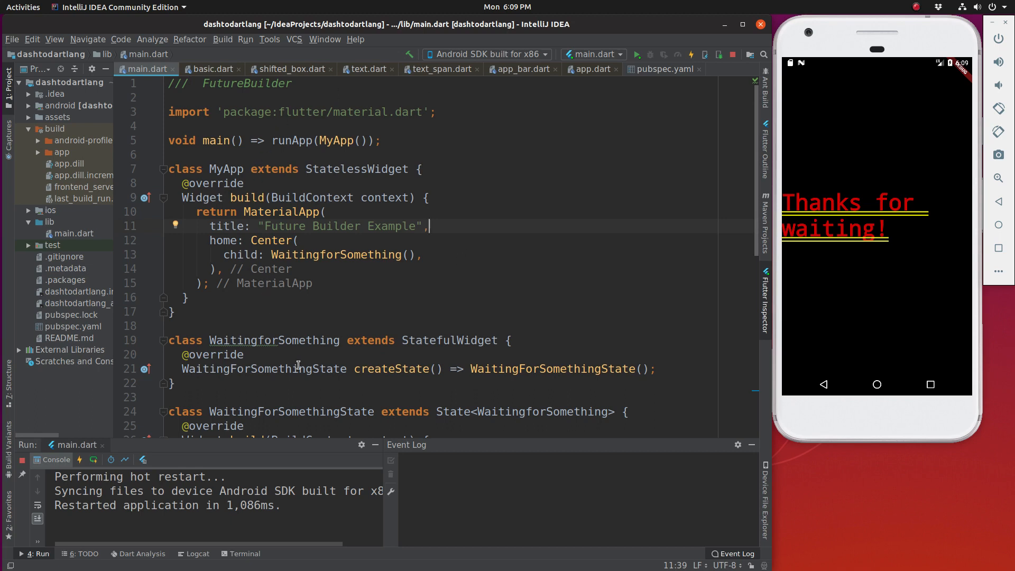
mouse_move(953, 224)
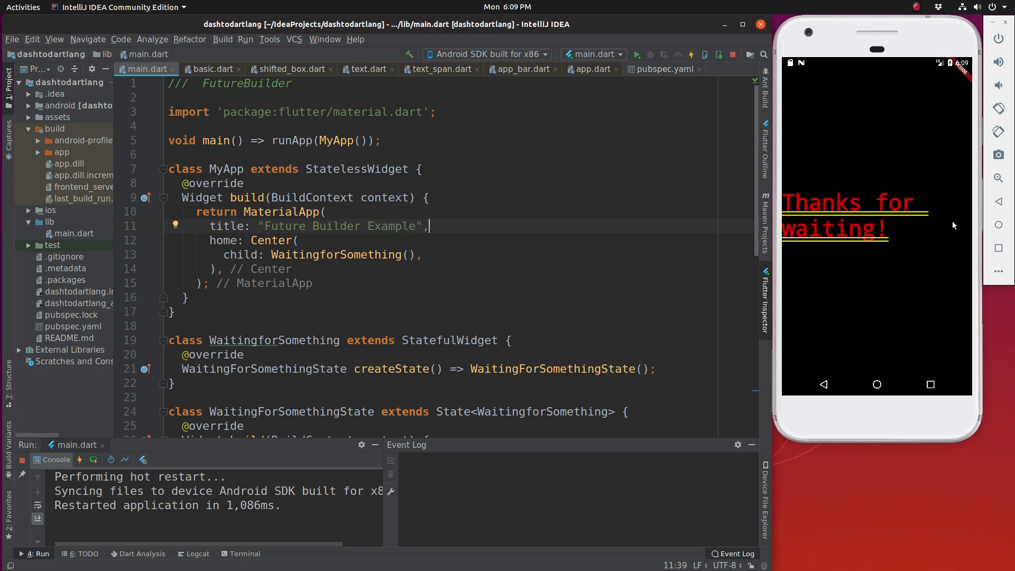
mouse_move(853, 201)
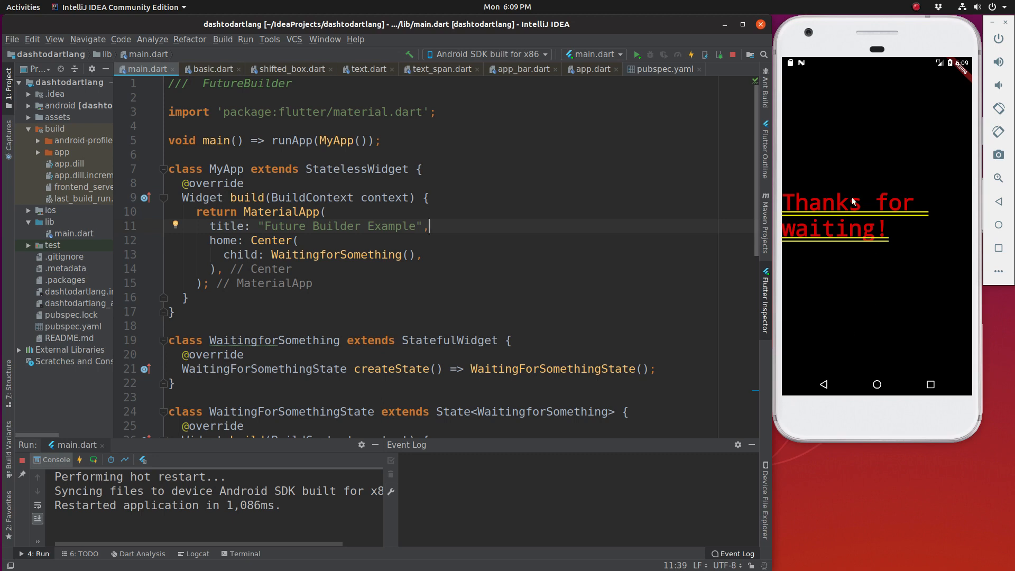
mouse_move(909, 66)
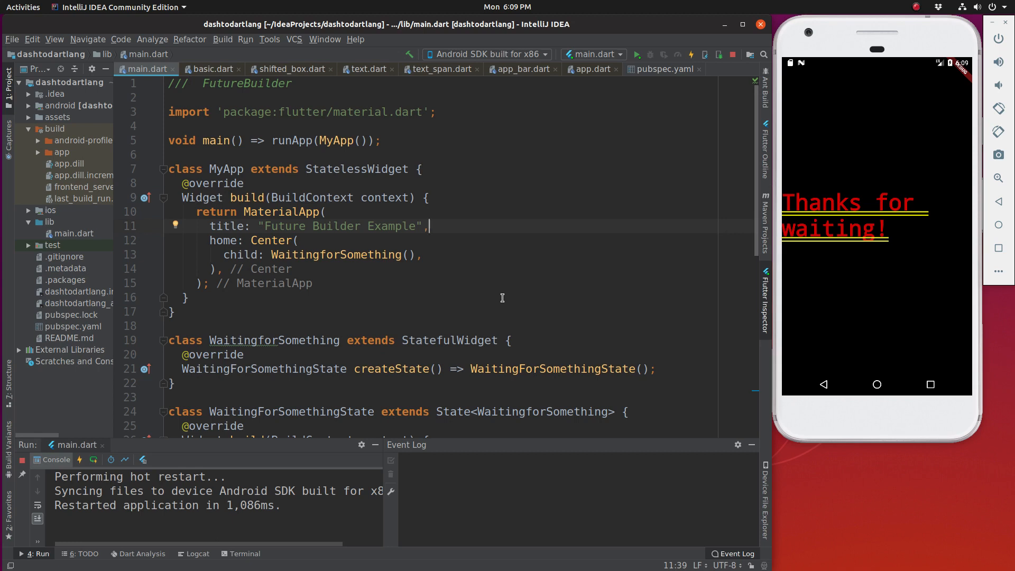
scroll(down, 3)
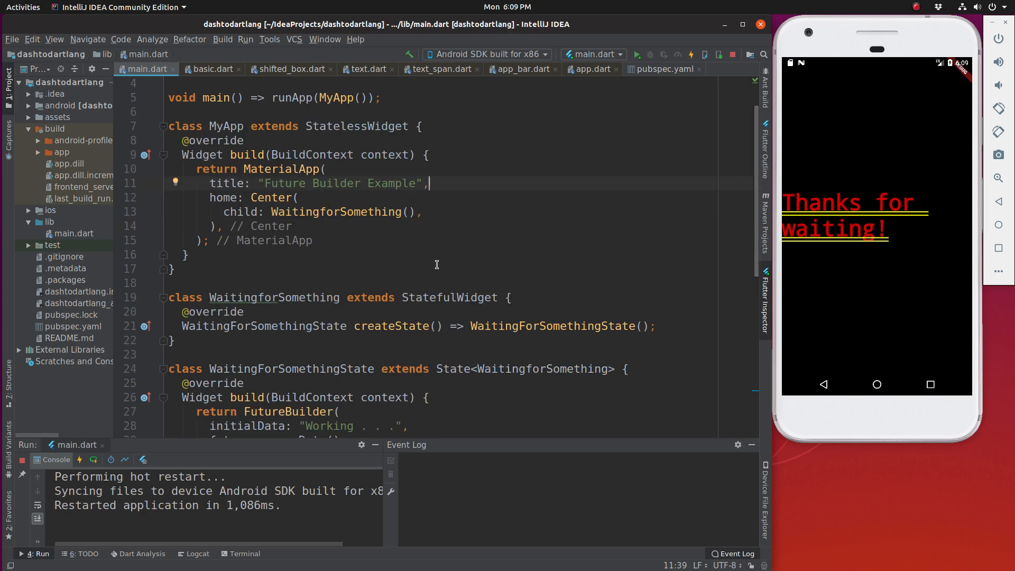
mouse_move(439, 266)
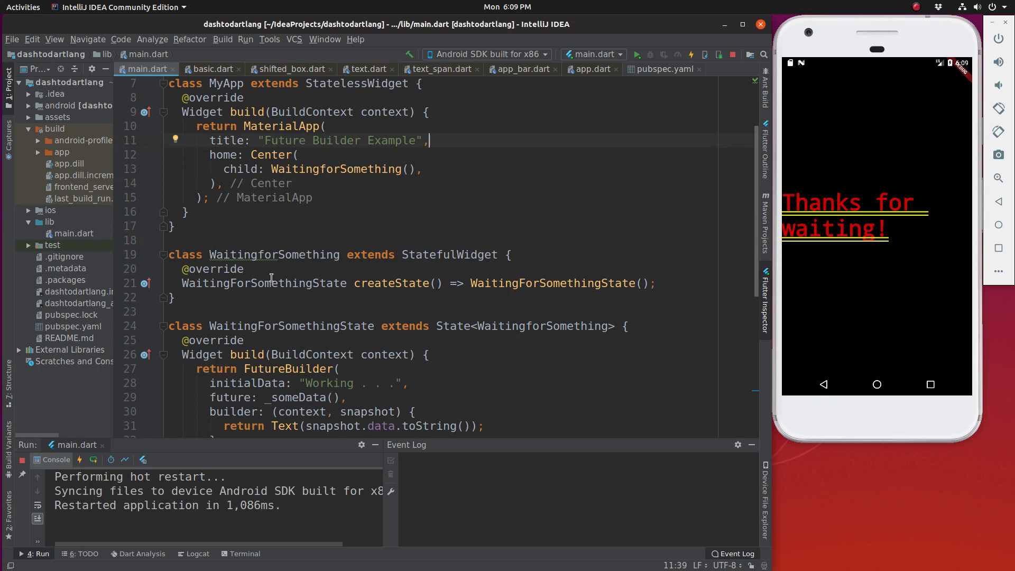
mouse_move(321, 120)
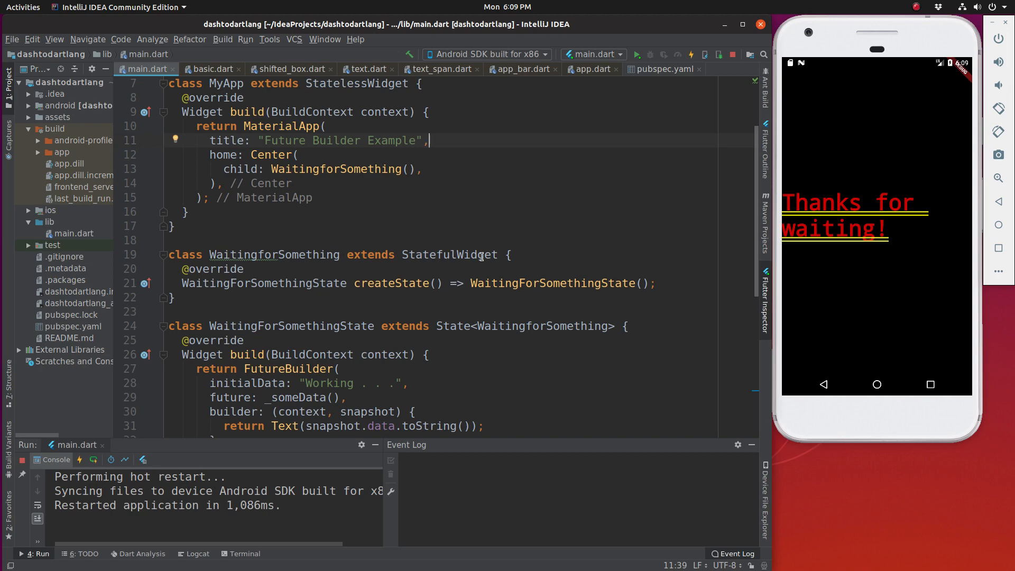
mouse_move(572, 281)
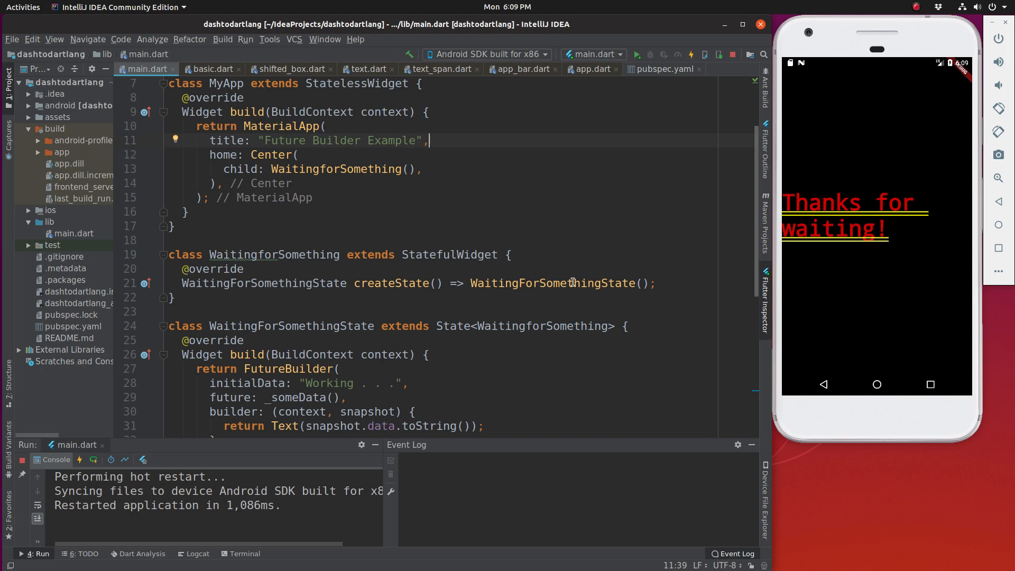
scroll(down, 3)
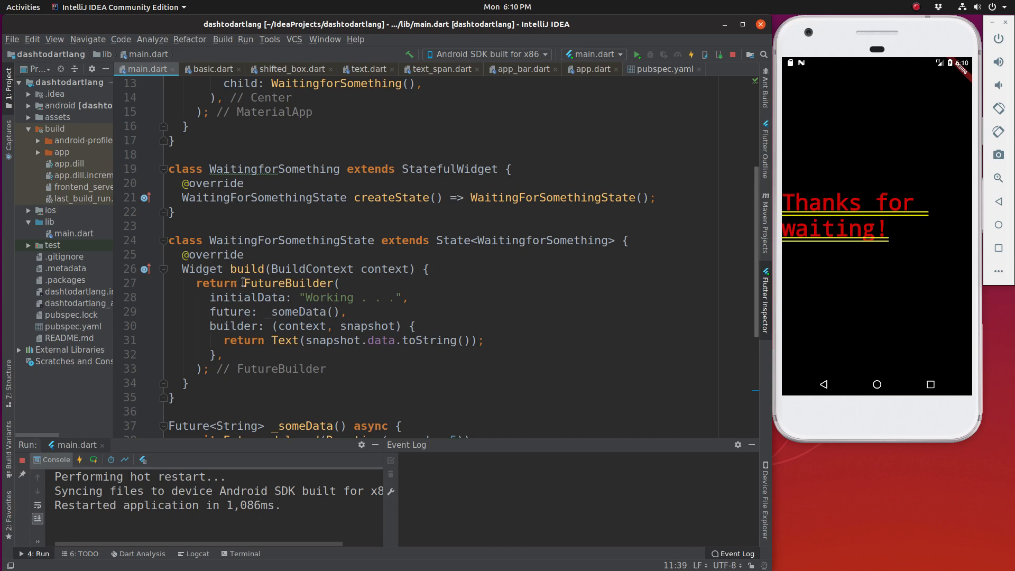
Step: Highlight the FutureBuilder widget, its initialData 'Working . . .' and the _someData() future
double_click(288, 282)
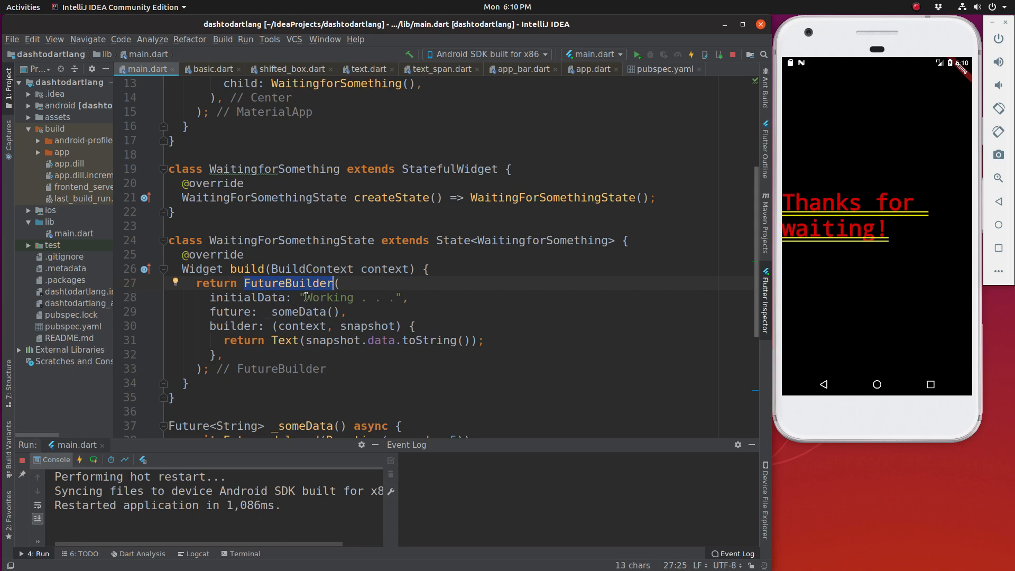
double_click(329, 297)
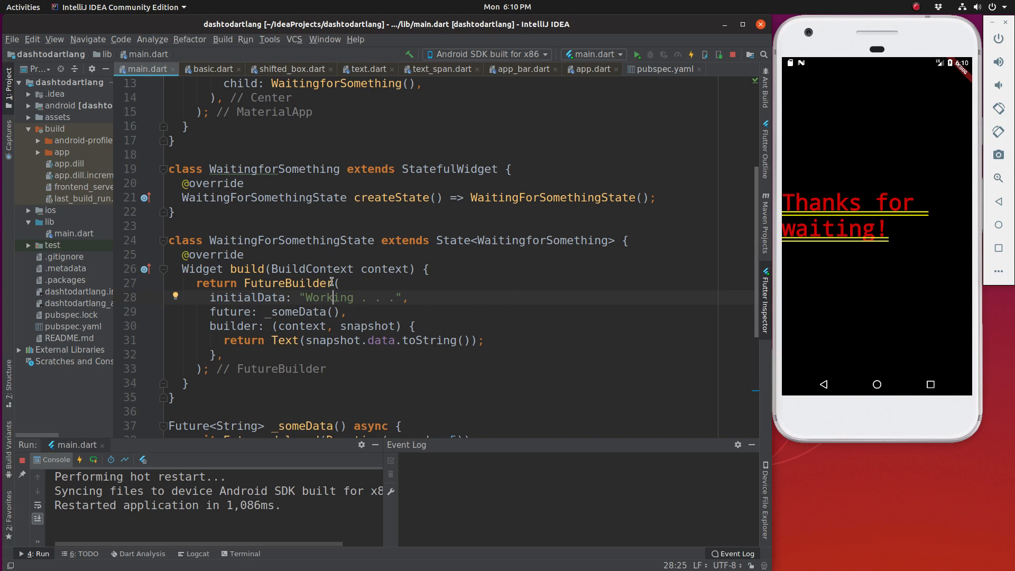
double_click(287, 283)
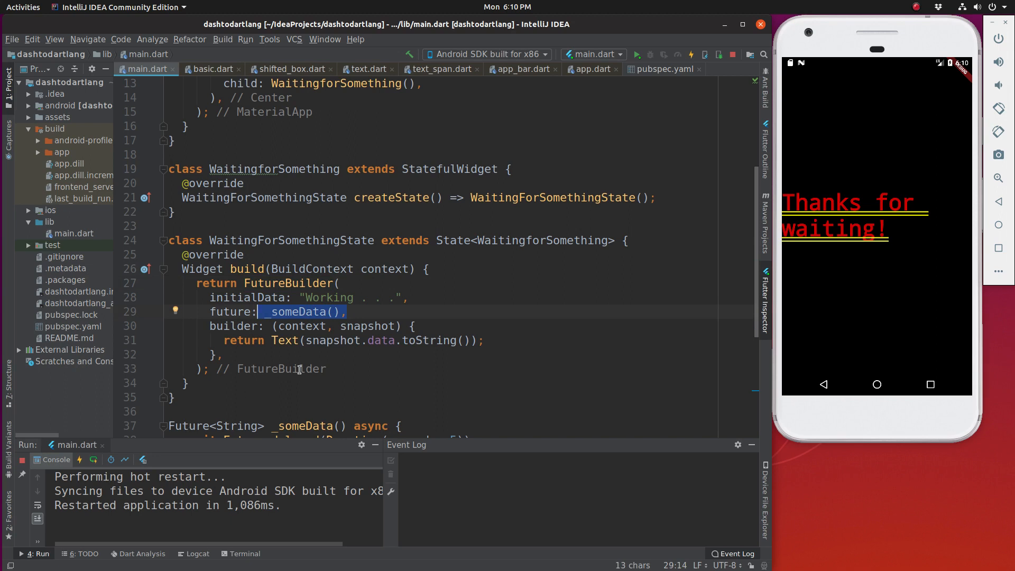
click(209, 326)
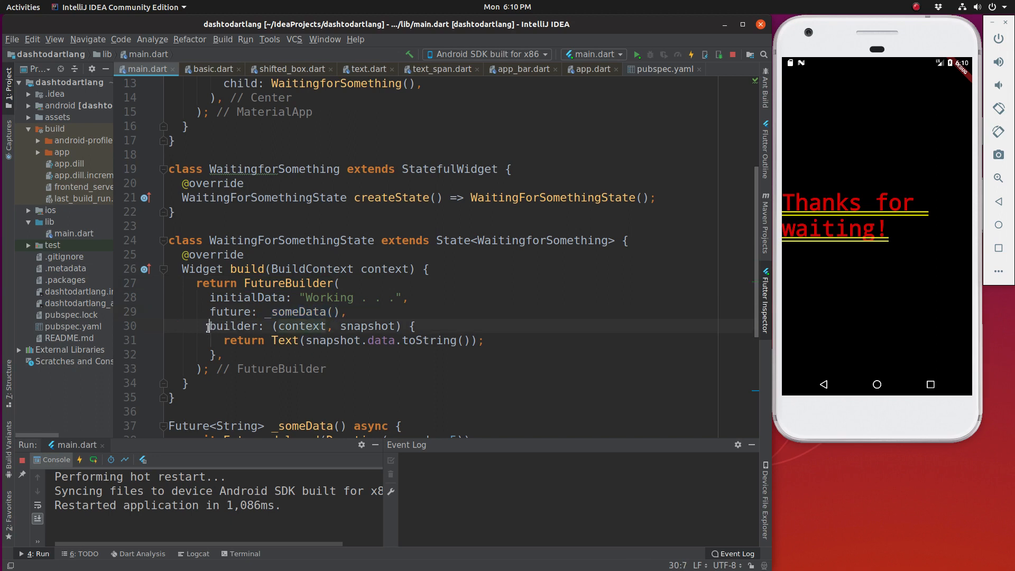
Step: Highlight the builder callback parameters, snapshot, and snapshot.data in the Text call
double_click(234, 326)
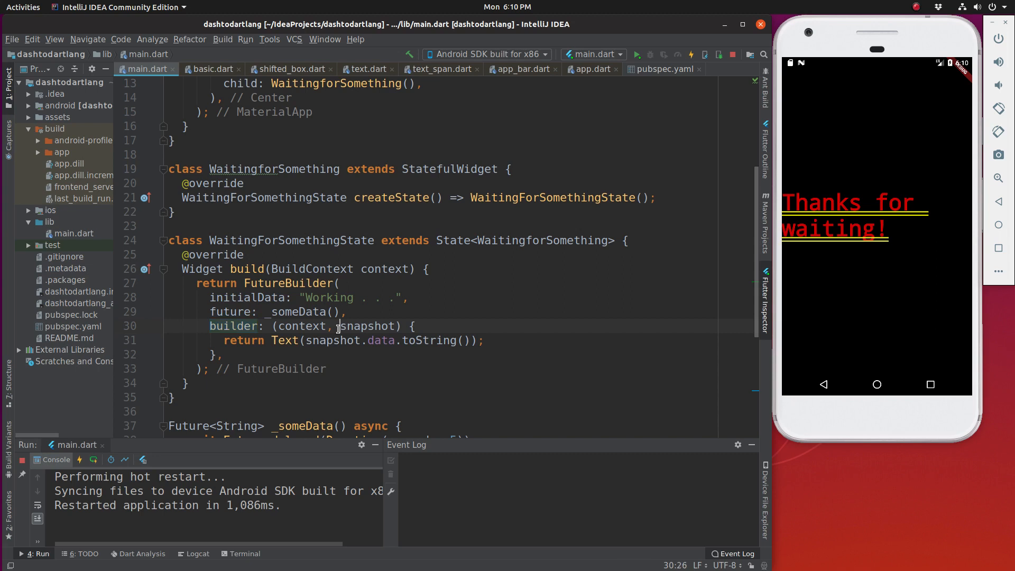
double_click(368, 326)
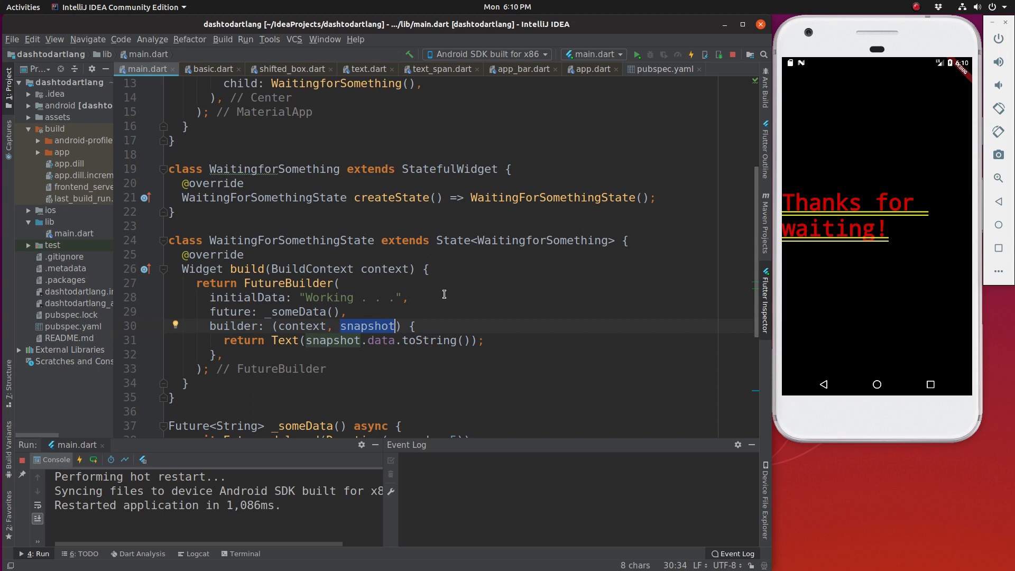
click(373, 326)
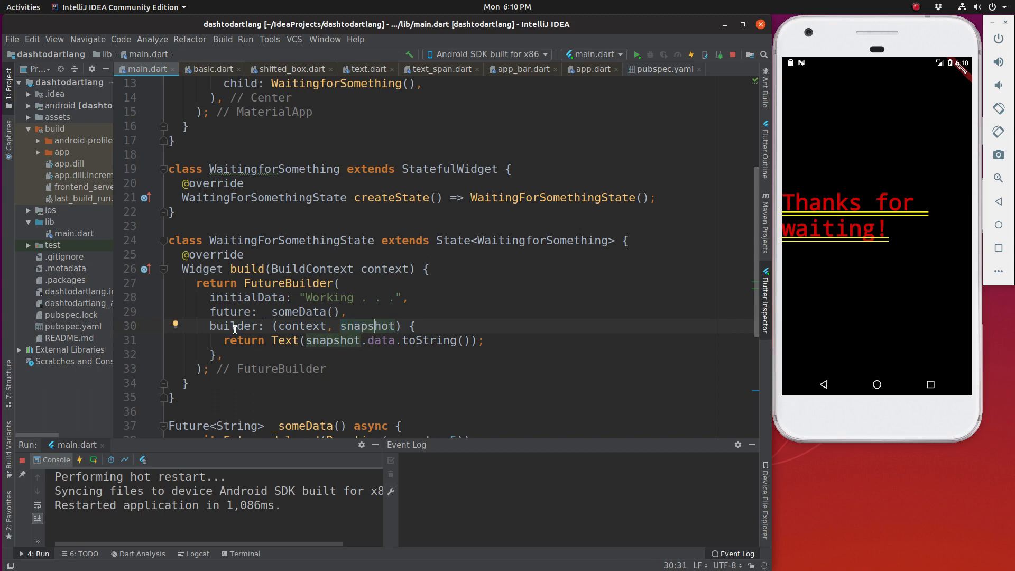
double_click(234, 326)
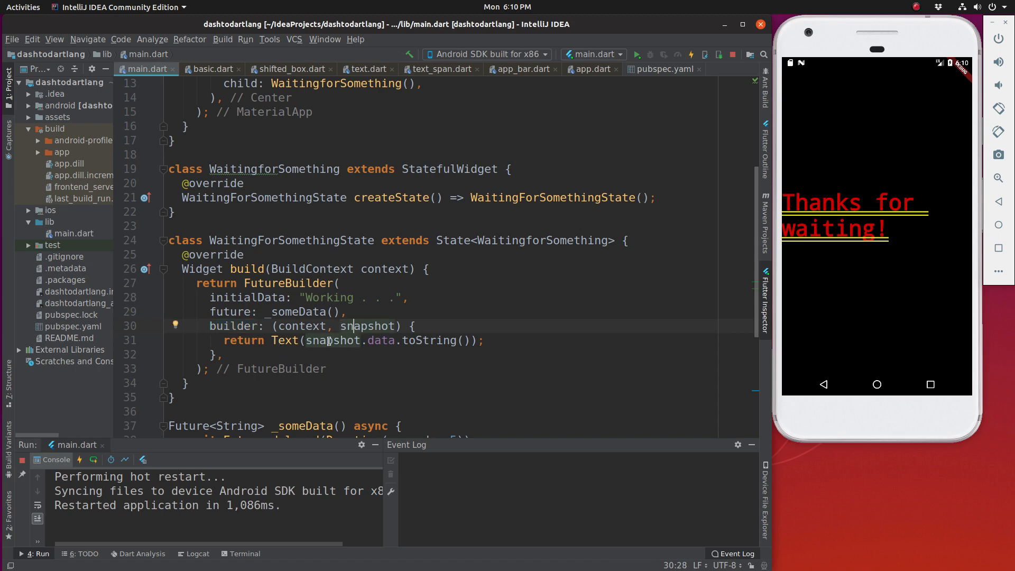
double_click(380, 339)
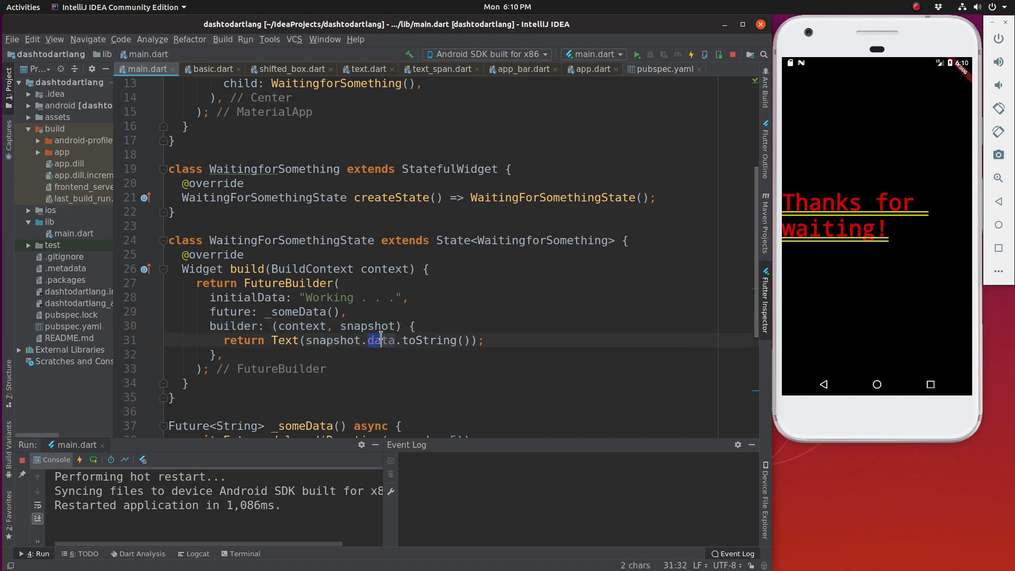
double_click(381, 339)
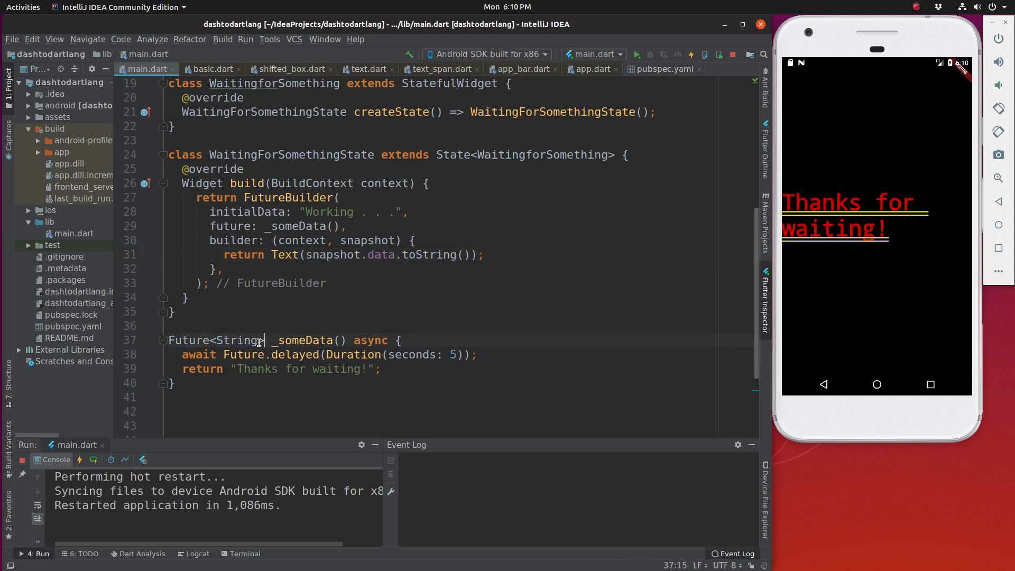
Step: Highlight the Future<String> return type of _someData, typing 'Lust' and 'int' while explaining
double_click(235, 340)
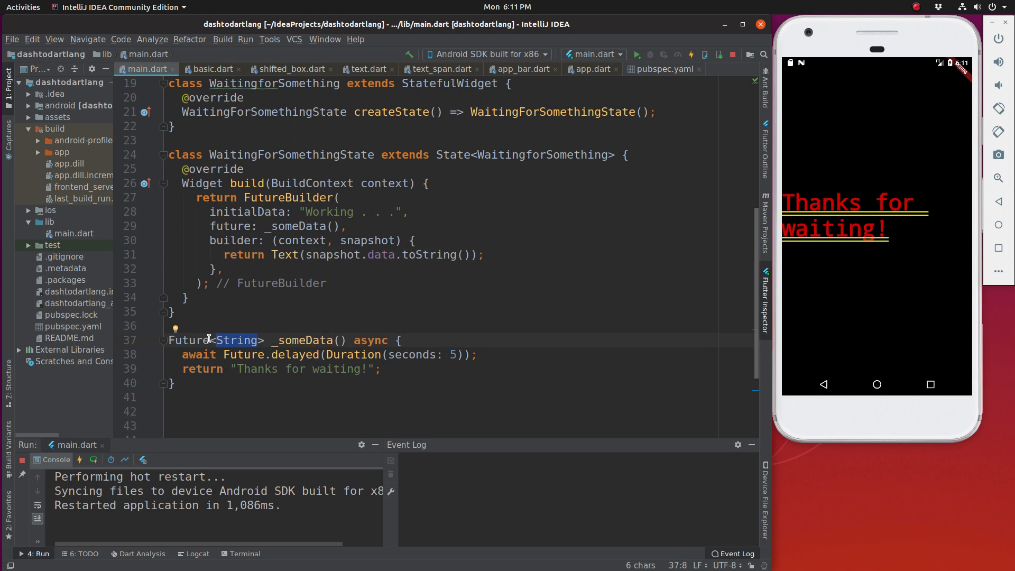
double_click(188, 340)
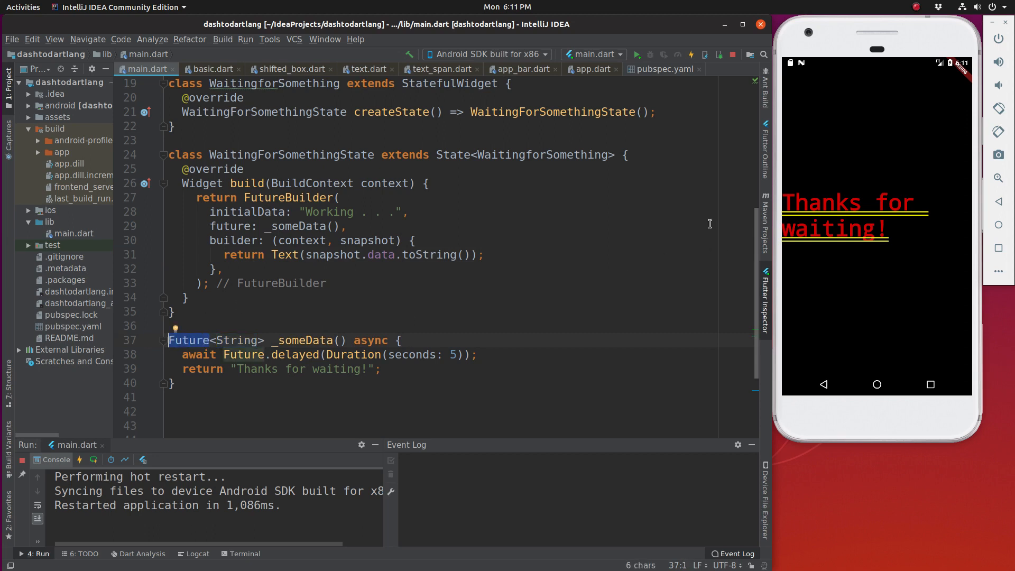
mouse_move(649, 188)
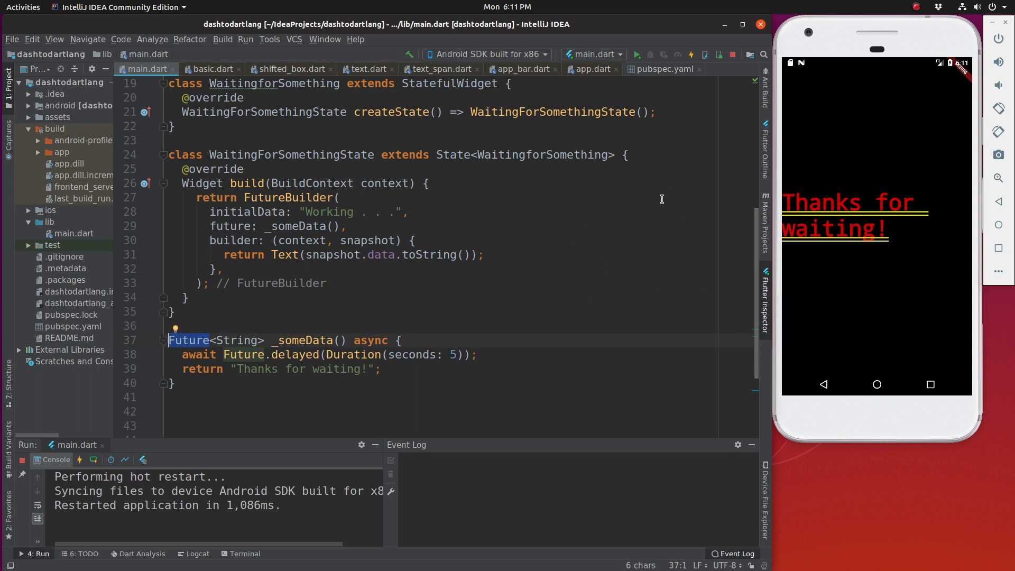
mouse_move(698, 257)
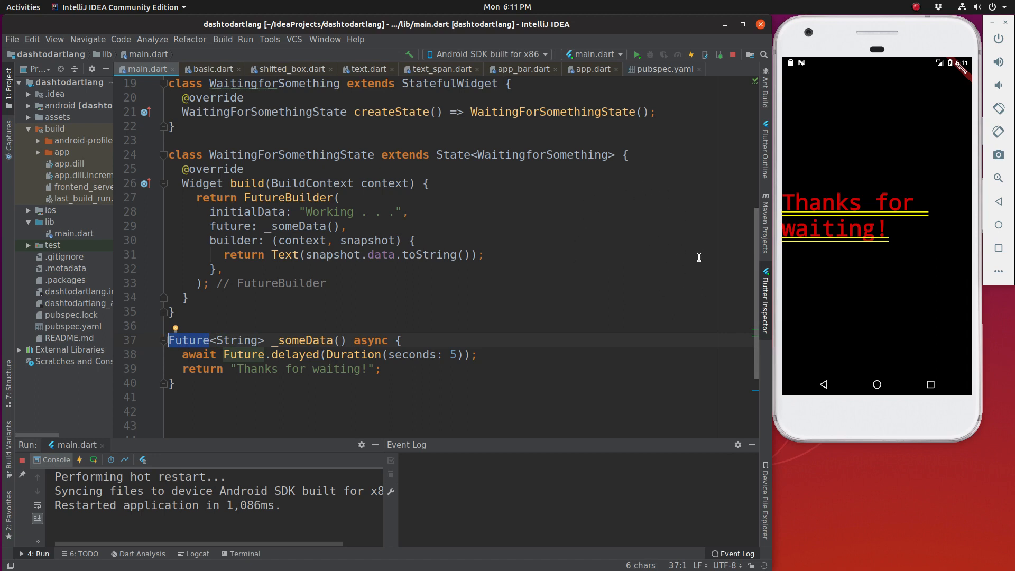
mouse_move(205, 341)
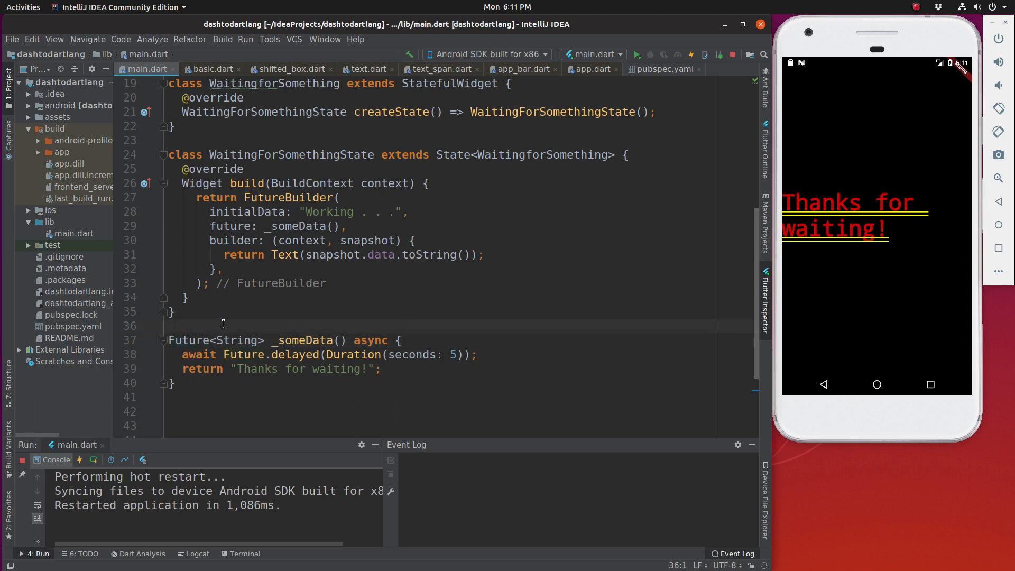
text(Lust)
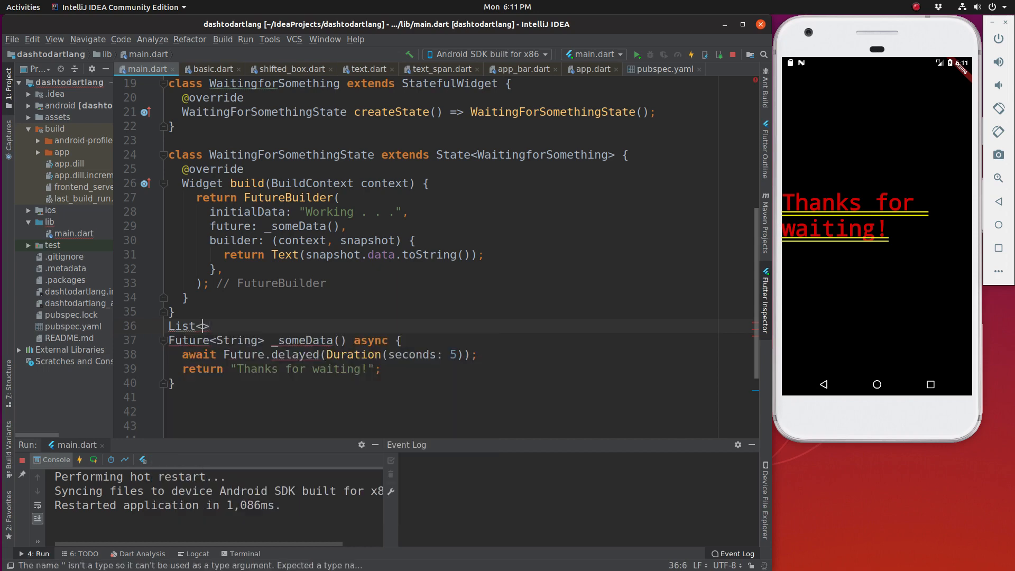
text(int)
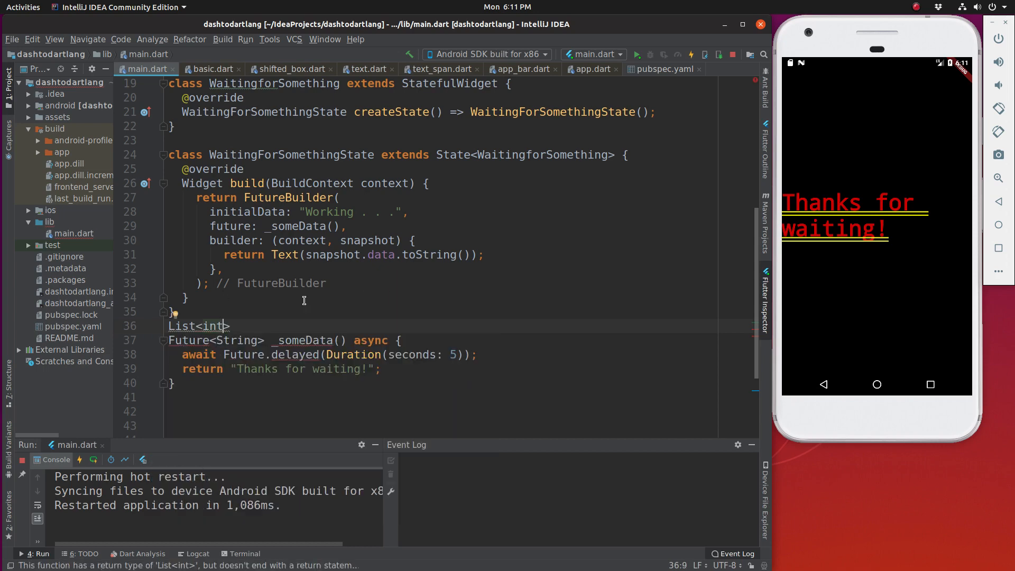
mouse_move(201, 325)
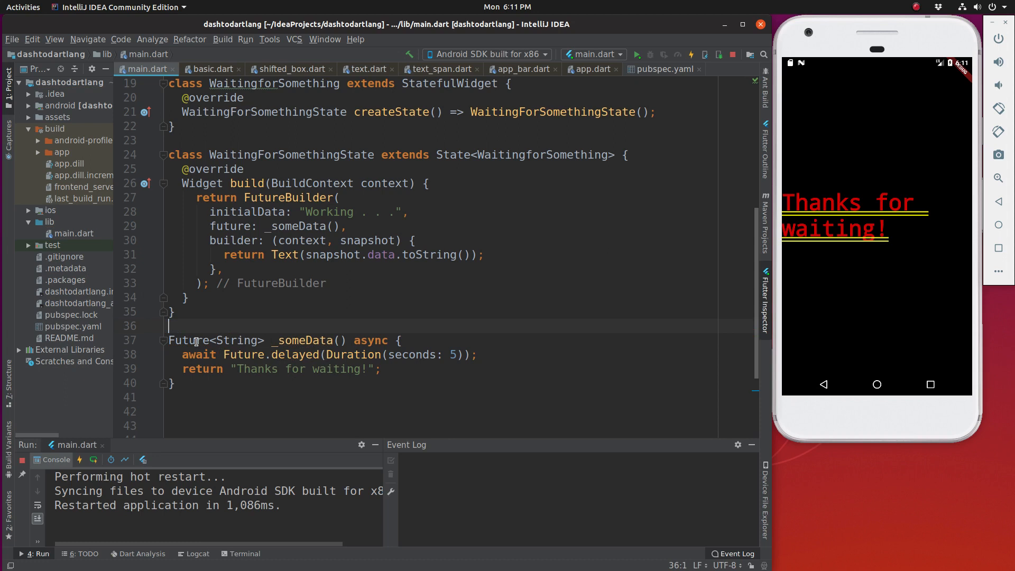
double_click(236, 340)
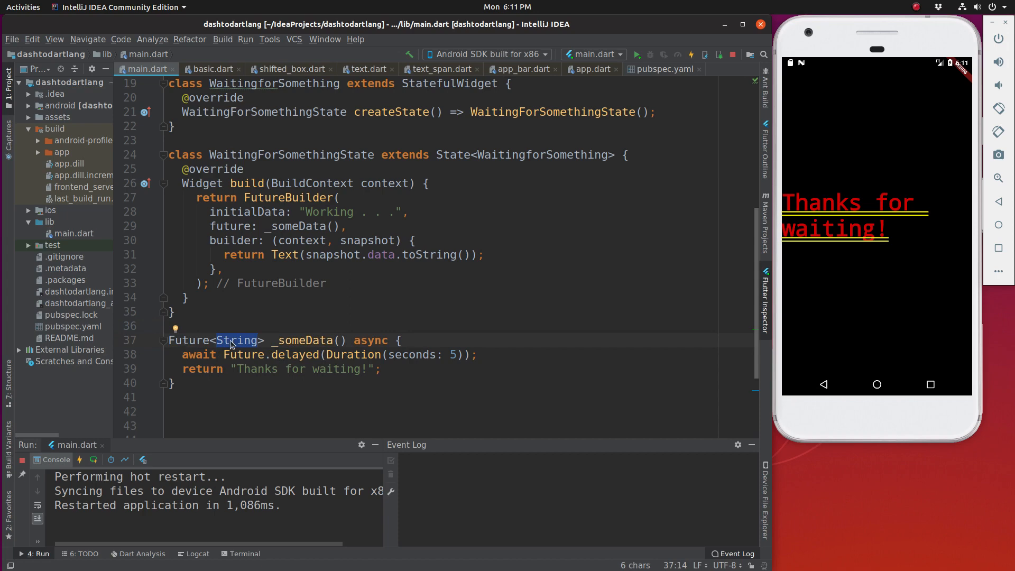
Step: Highlight data in the Text call, the 'Thanks for waiting!' string and String return type
double_click(332, 254)
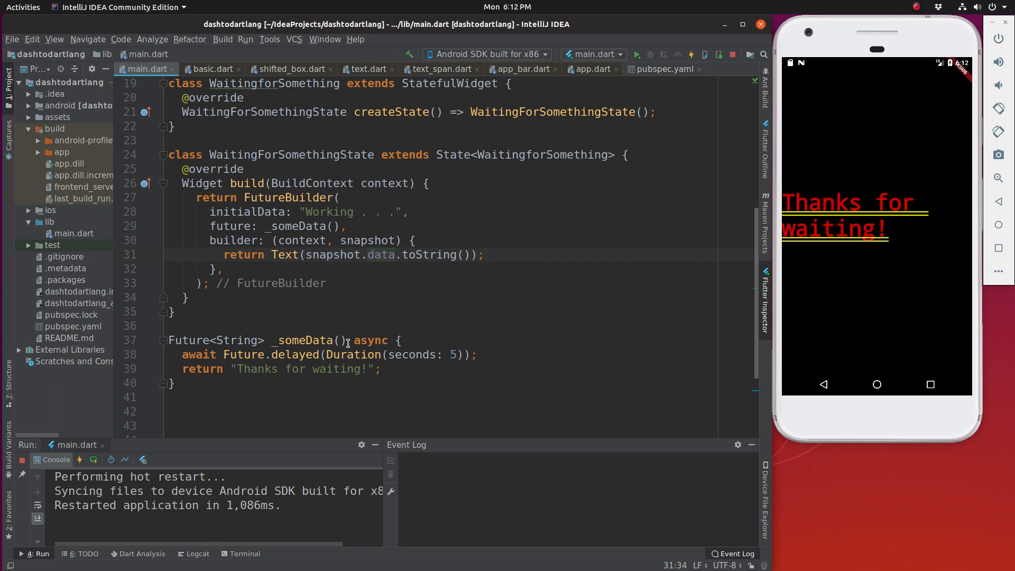
double_click(370, 340)
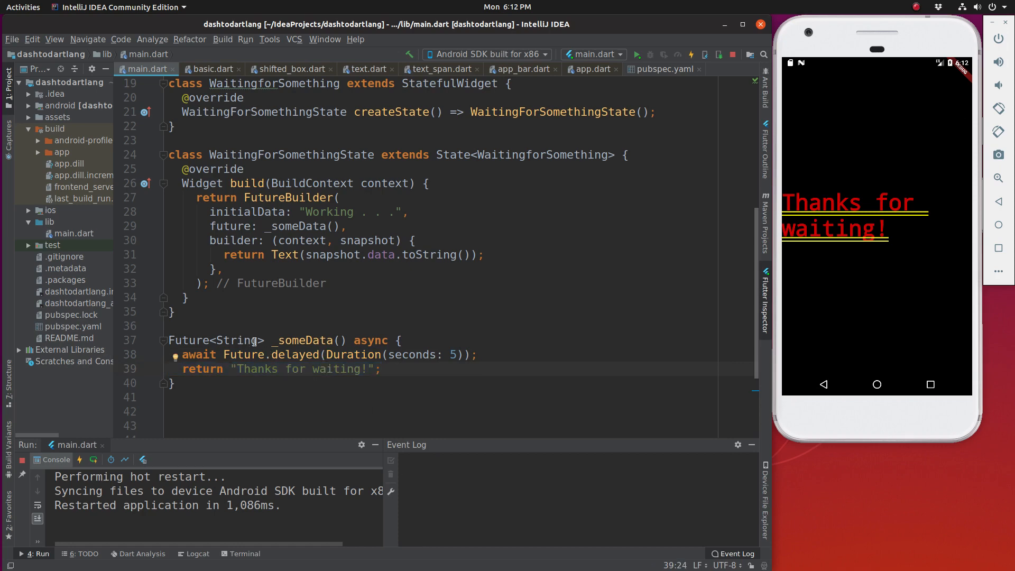
double_click(240, 339)
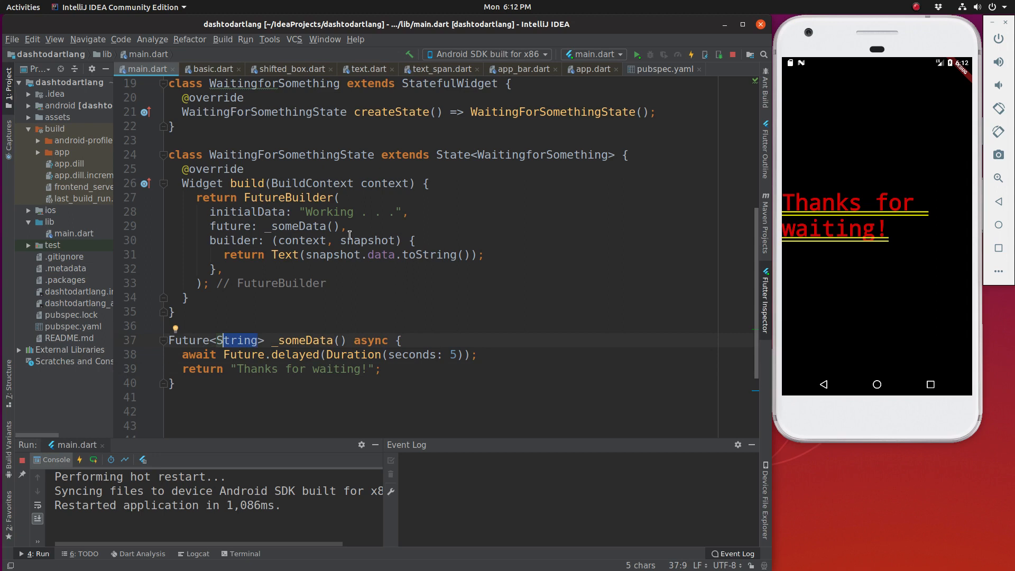
double_click(304, 226)
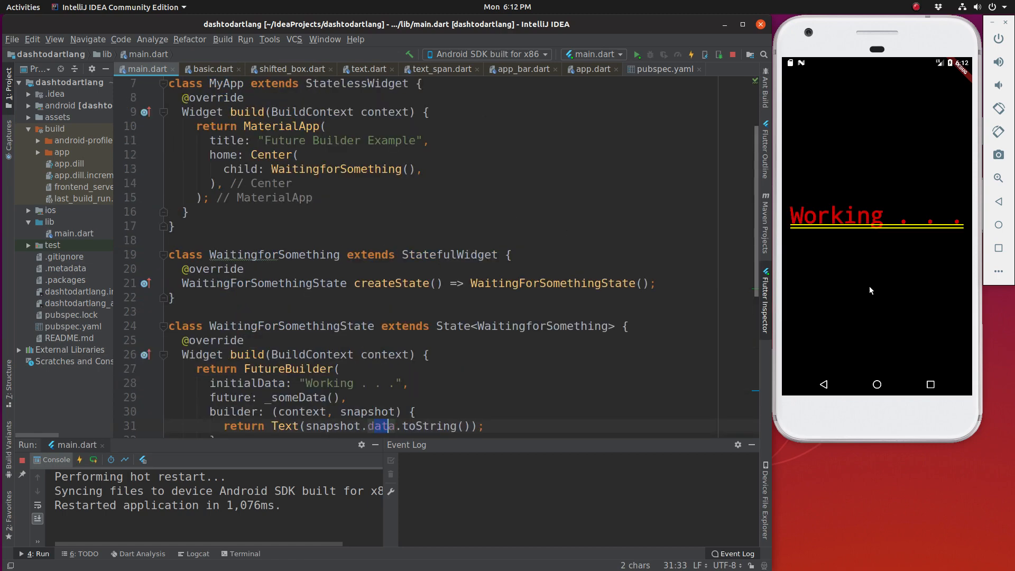
mouse_move(842, 231)
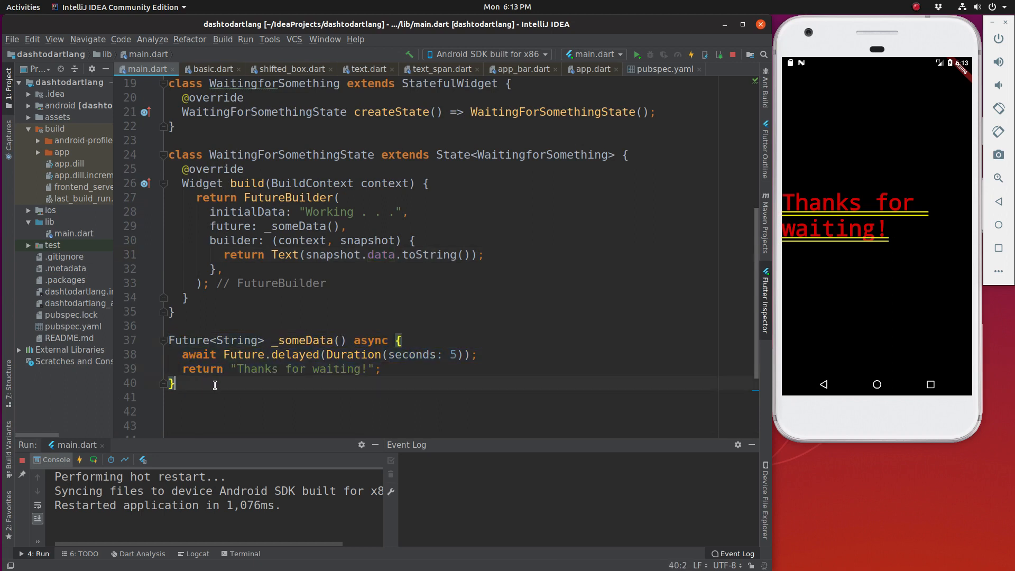
drag(169, 340, 378, 369)
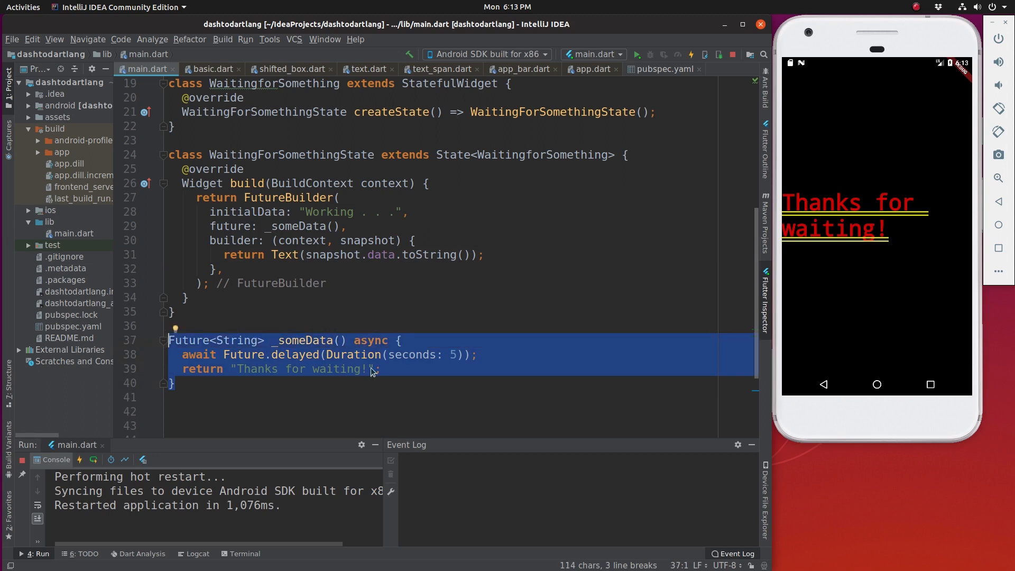
mouse_move(507, 251)
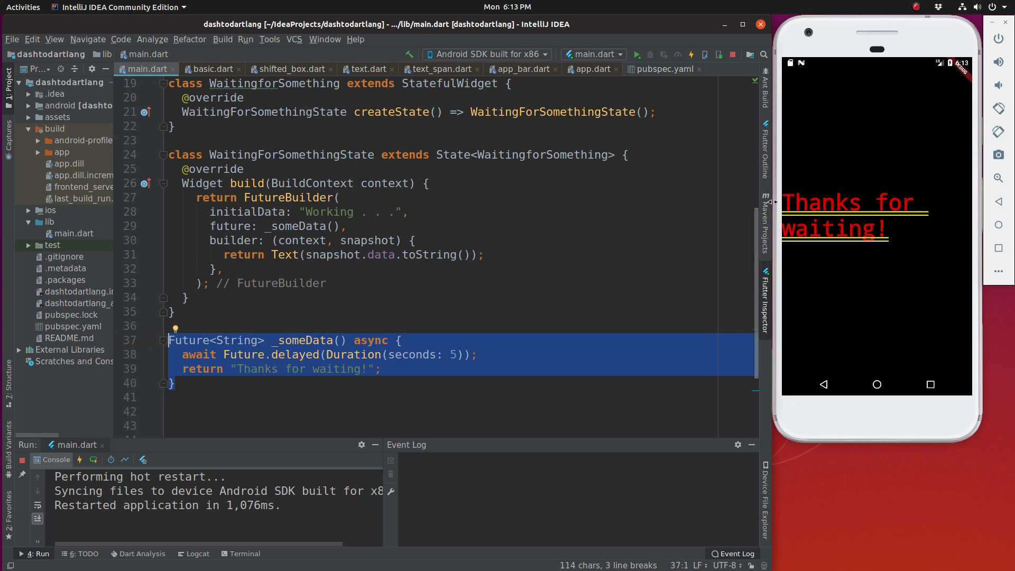
mouse_move(934, 263)
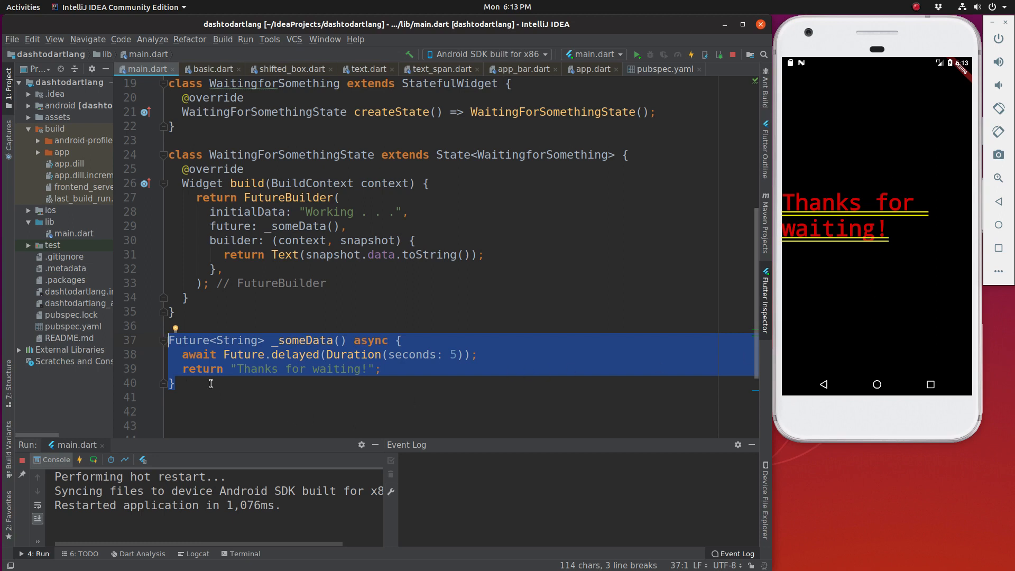
click(448, 312)
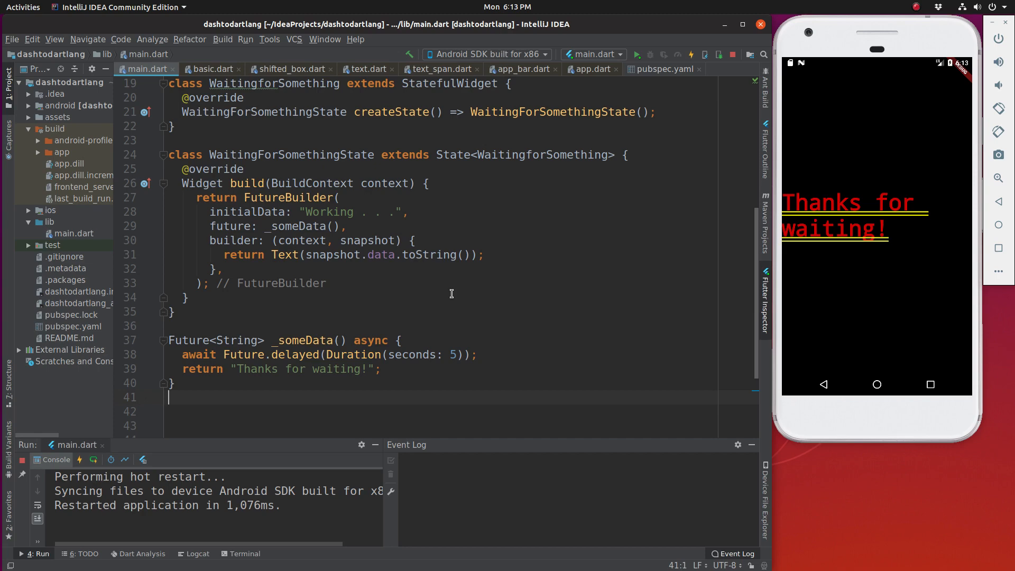
scroll(down, 3)
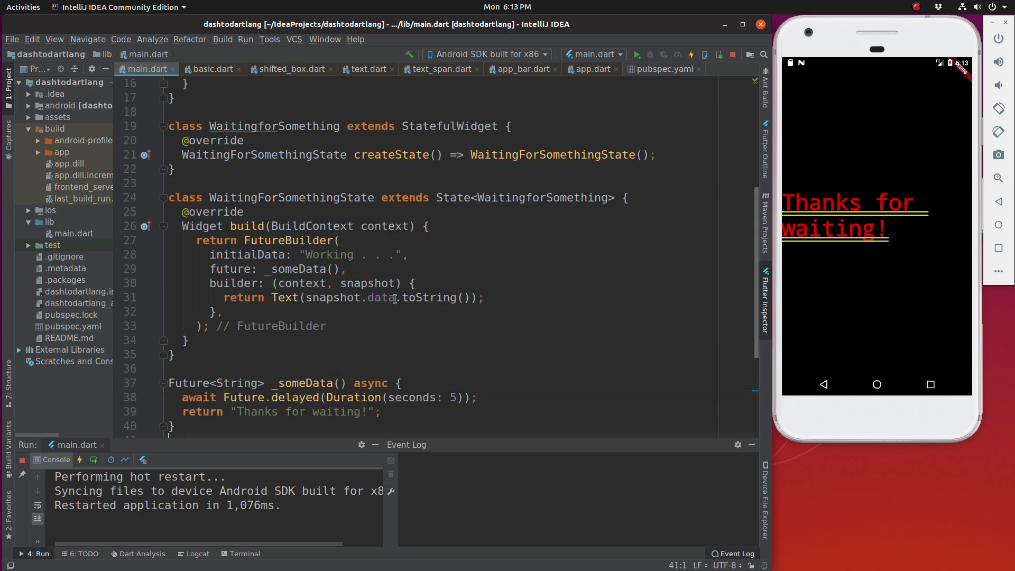